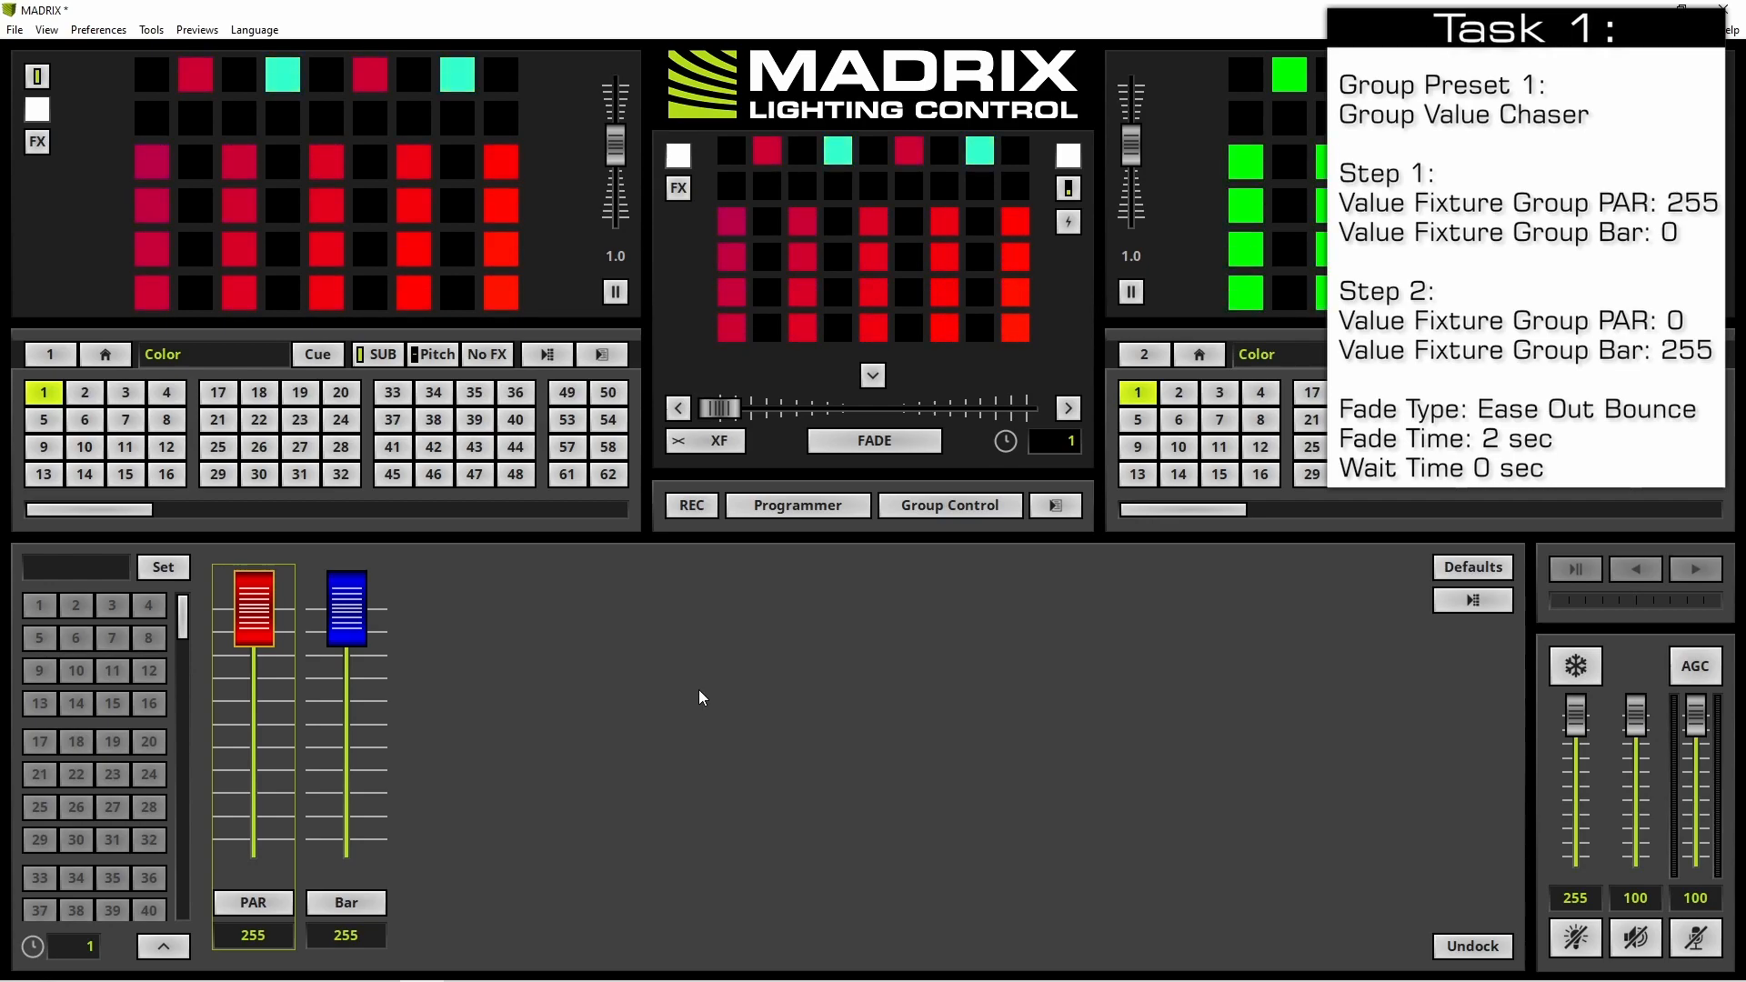
mouse_move(823, 674)
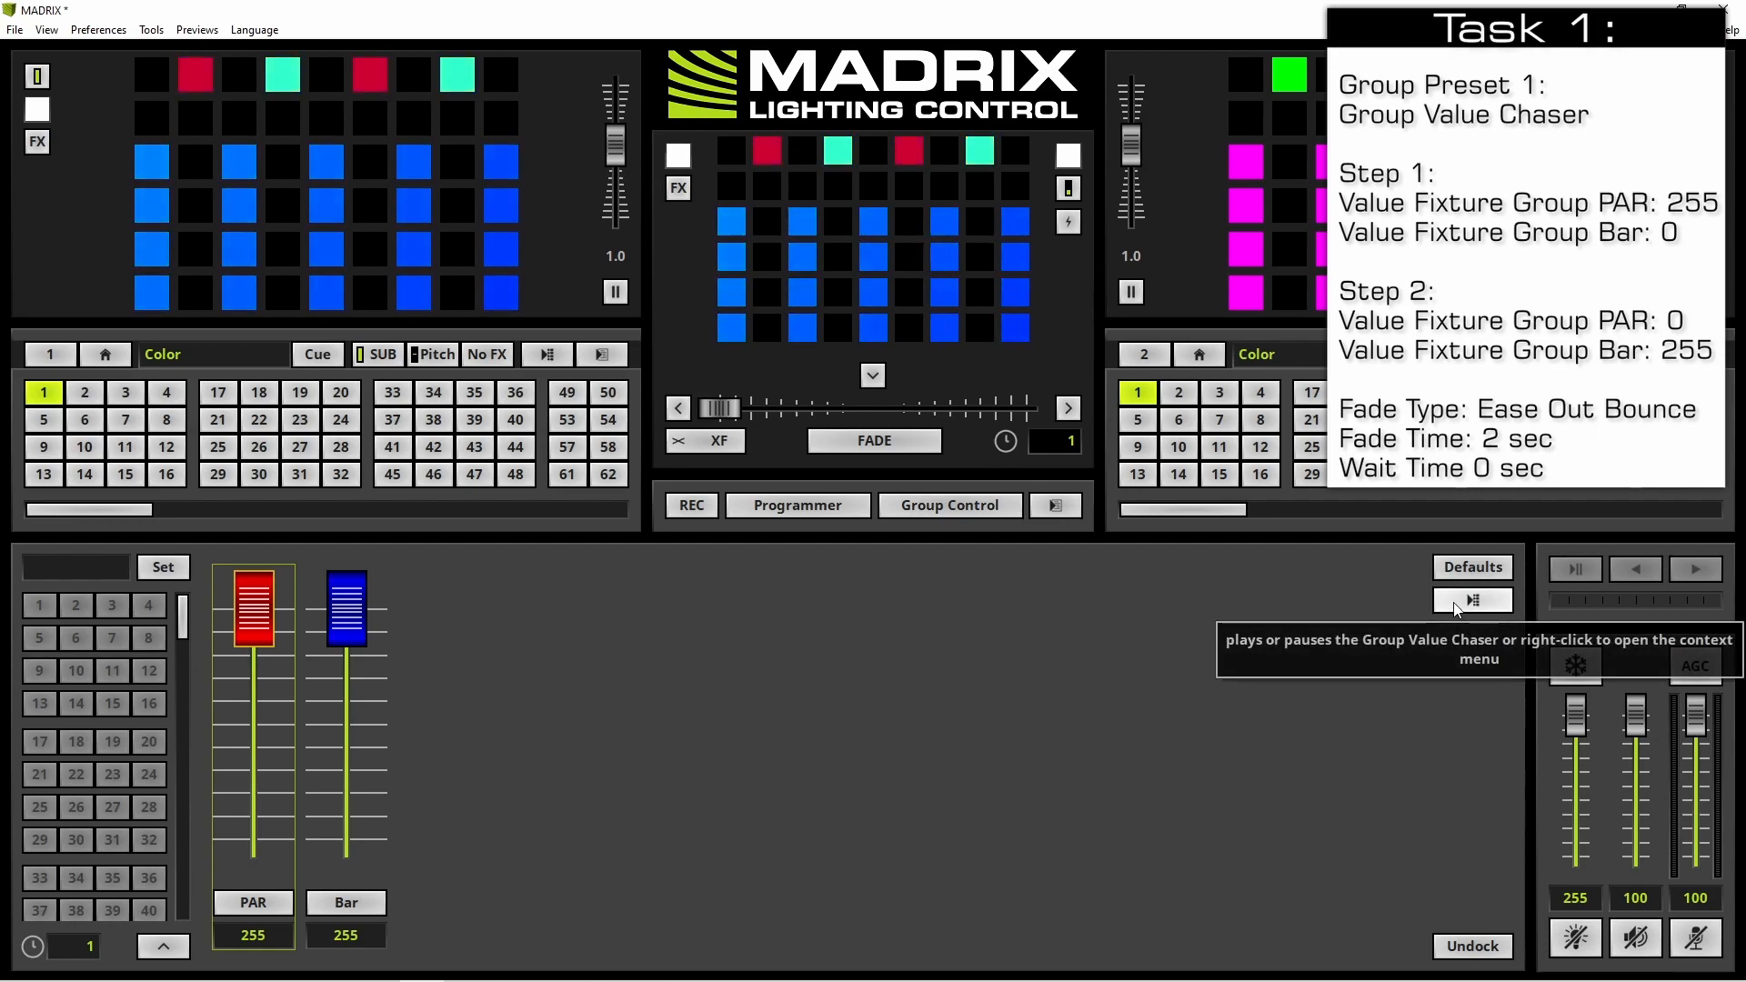
Step: Open the context menu of the Group Value Chaser play/pause button
right_click(1472, 600)
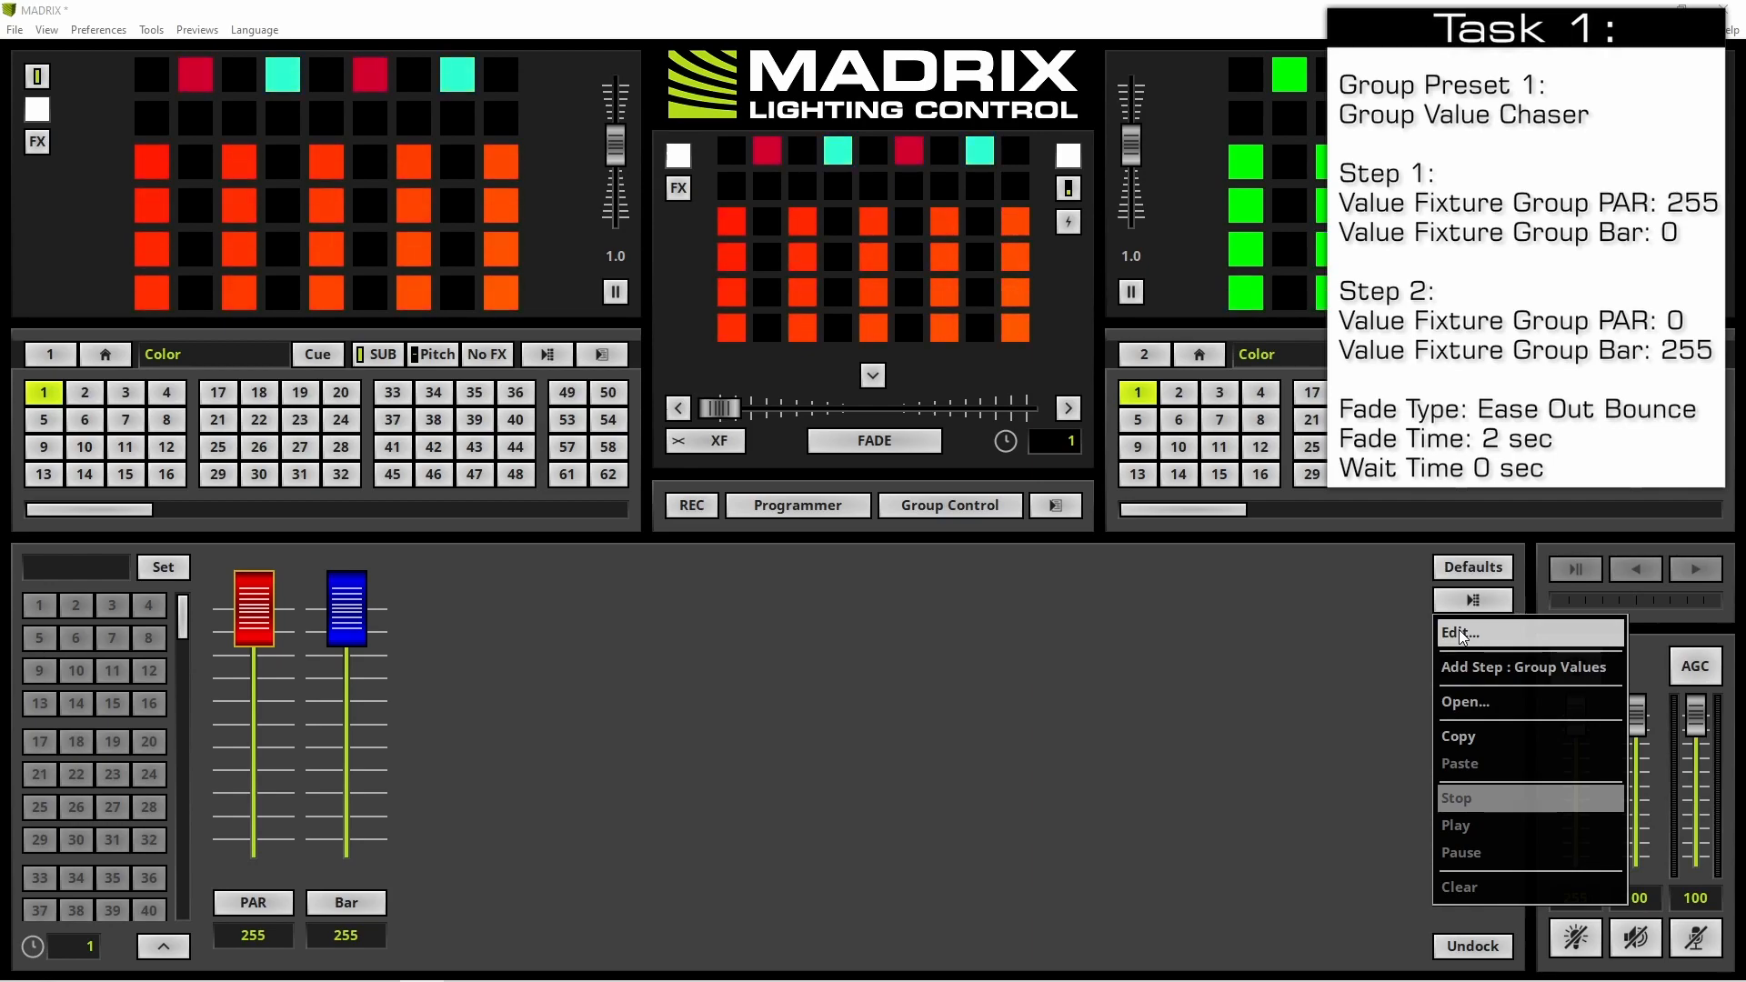
Step: Add two chaser steps: PAR 255 with Bar 0, then PAR 0 with Bar 255
click(1462, 633)
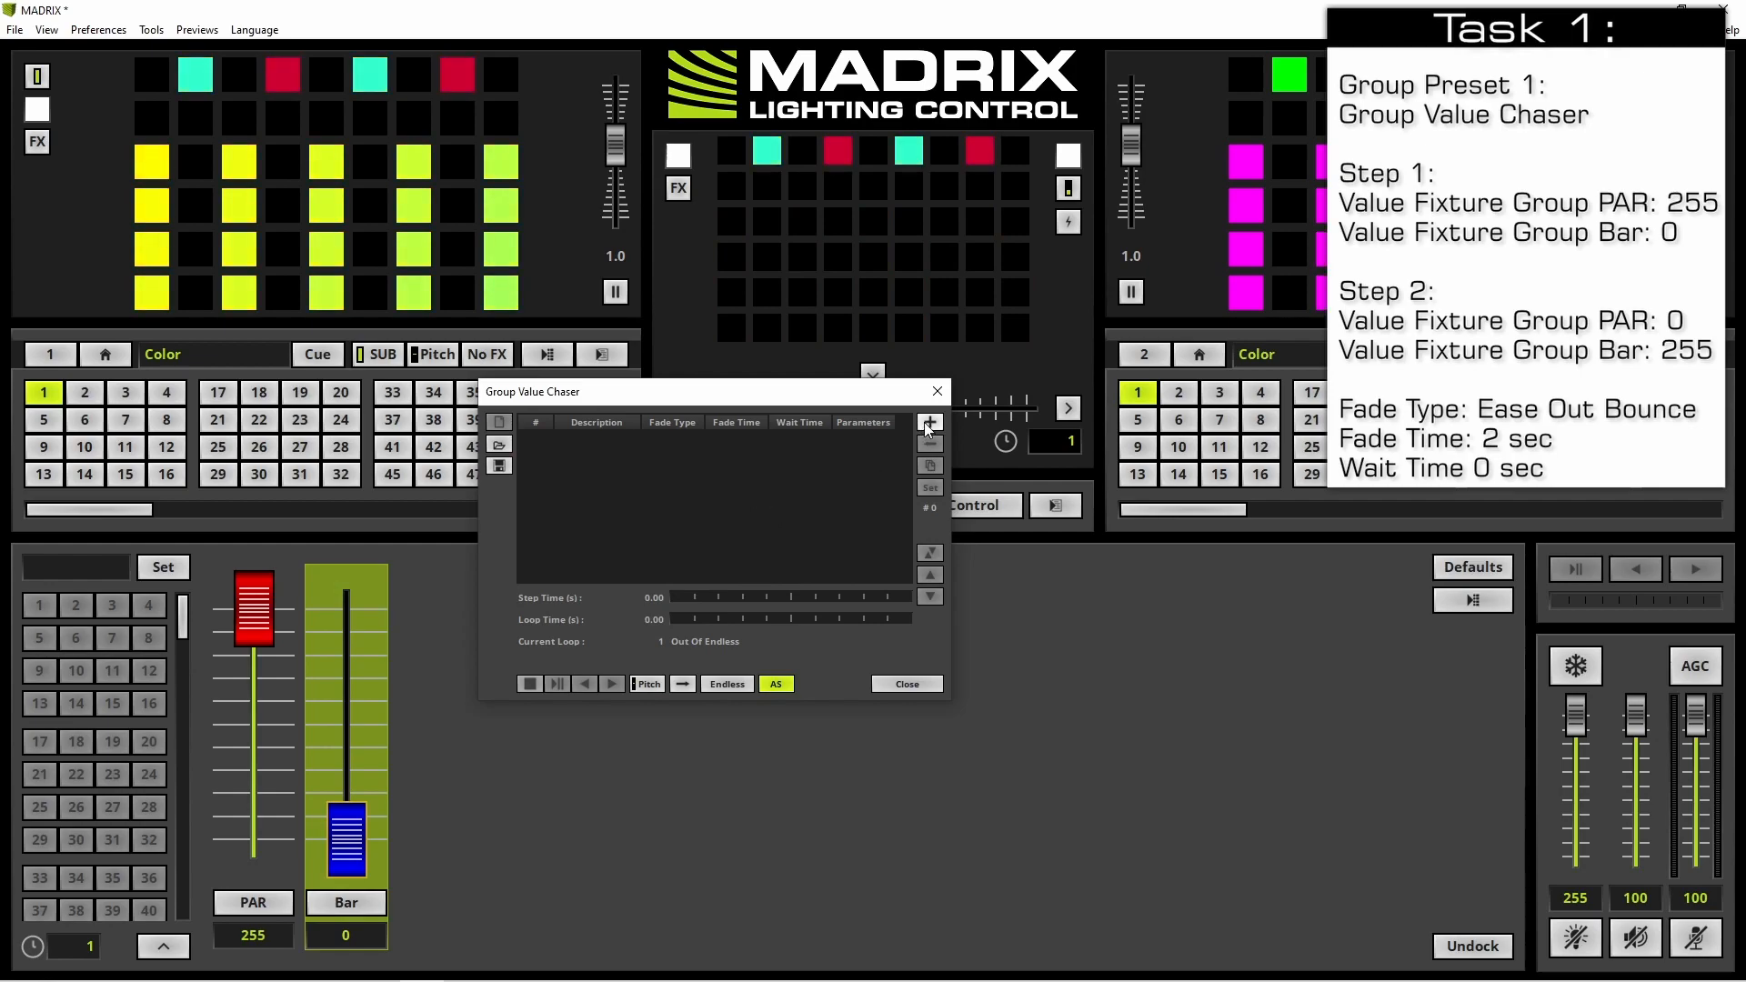
click(929, 422)
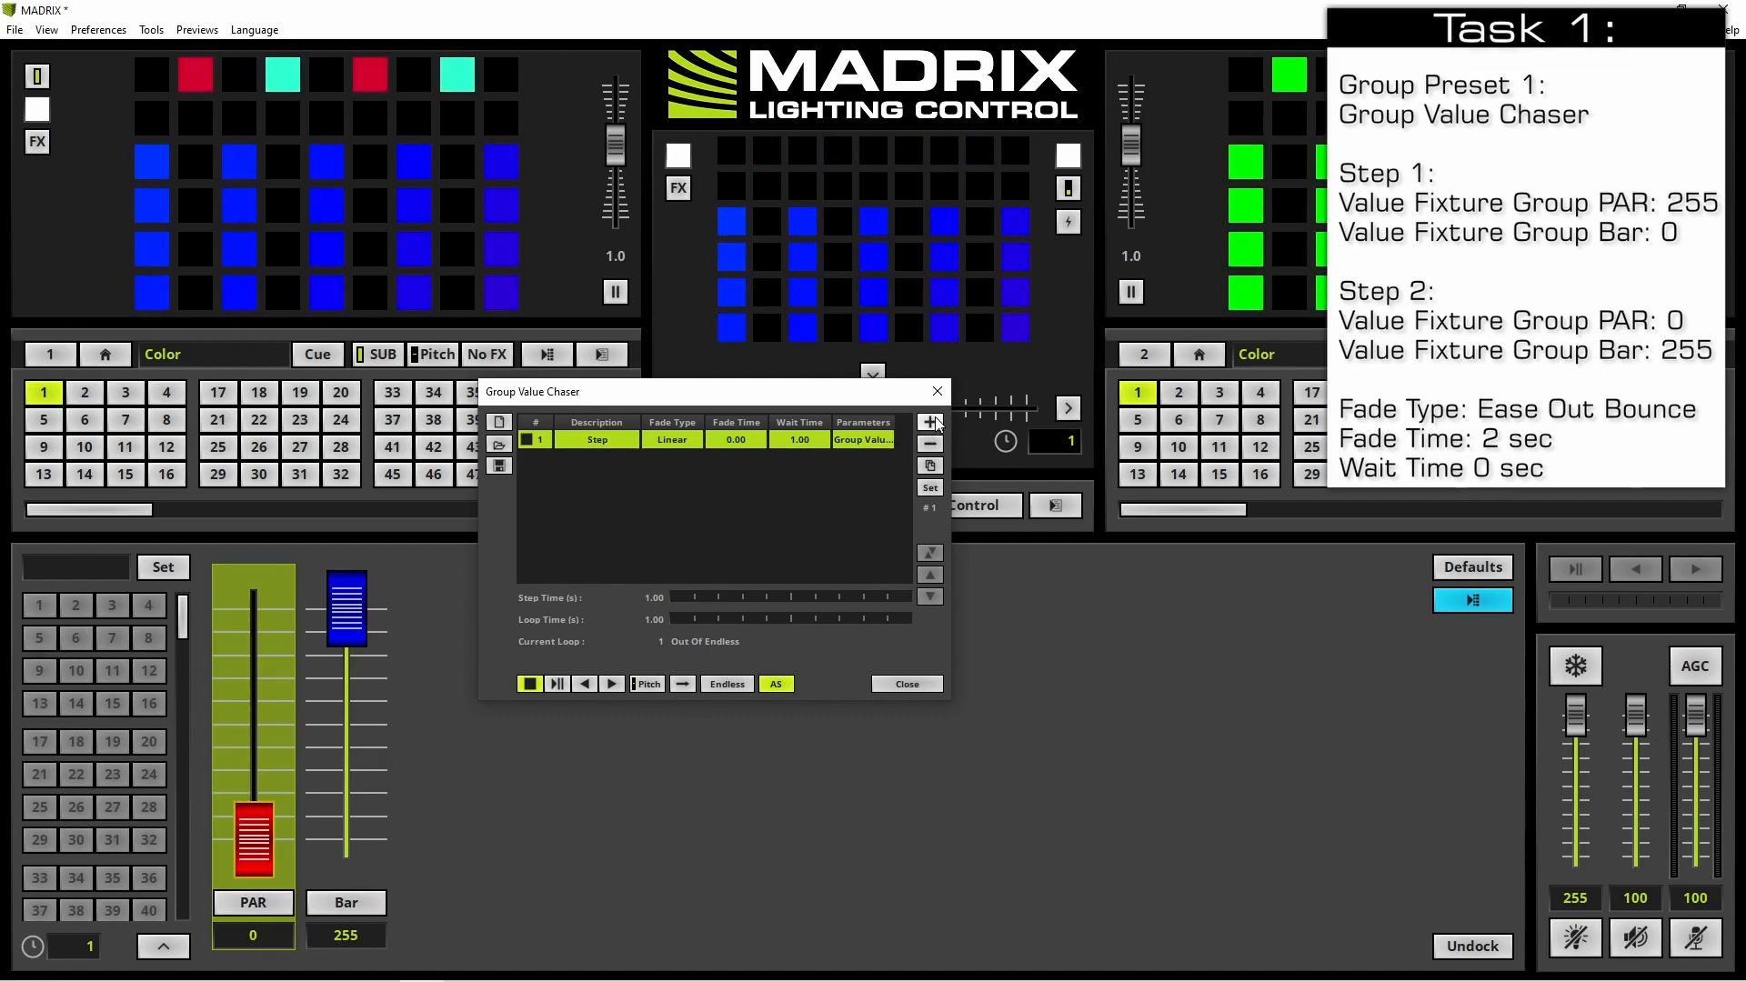
click(928, 422)
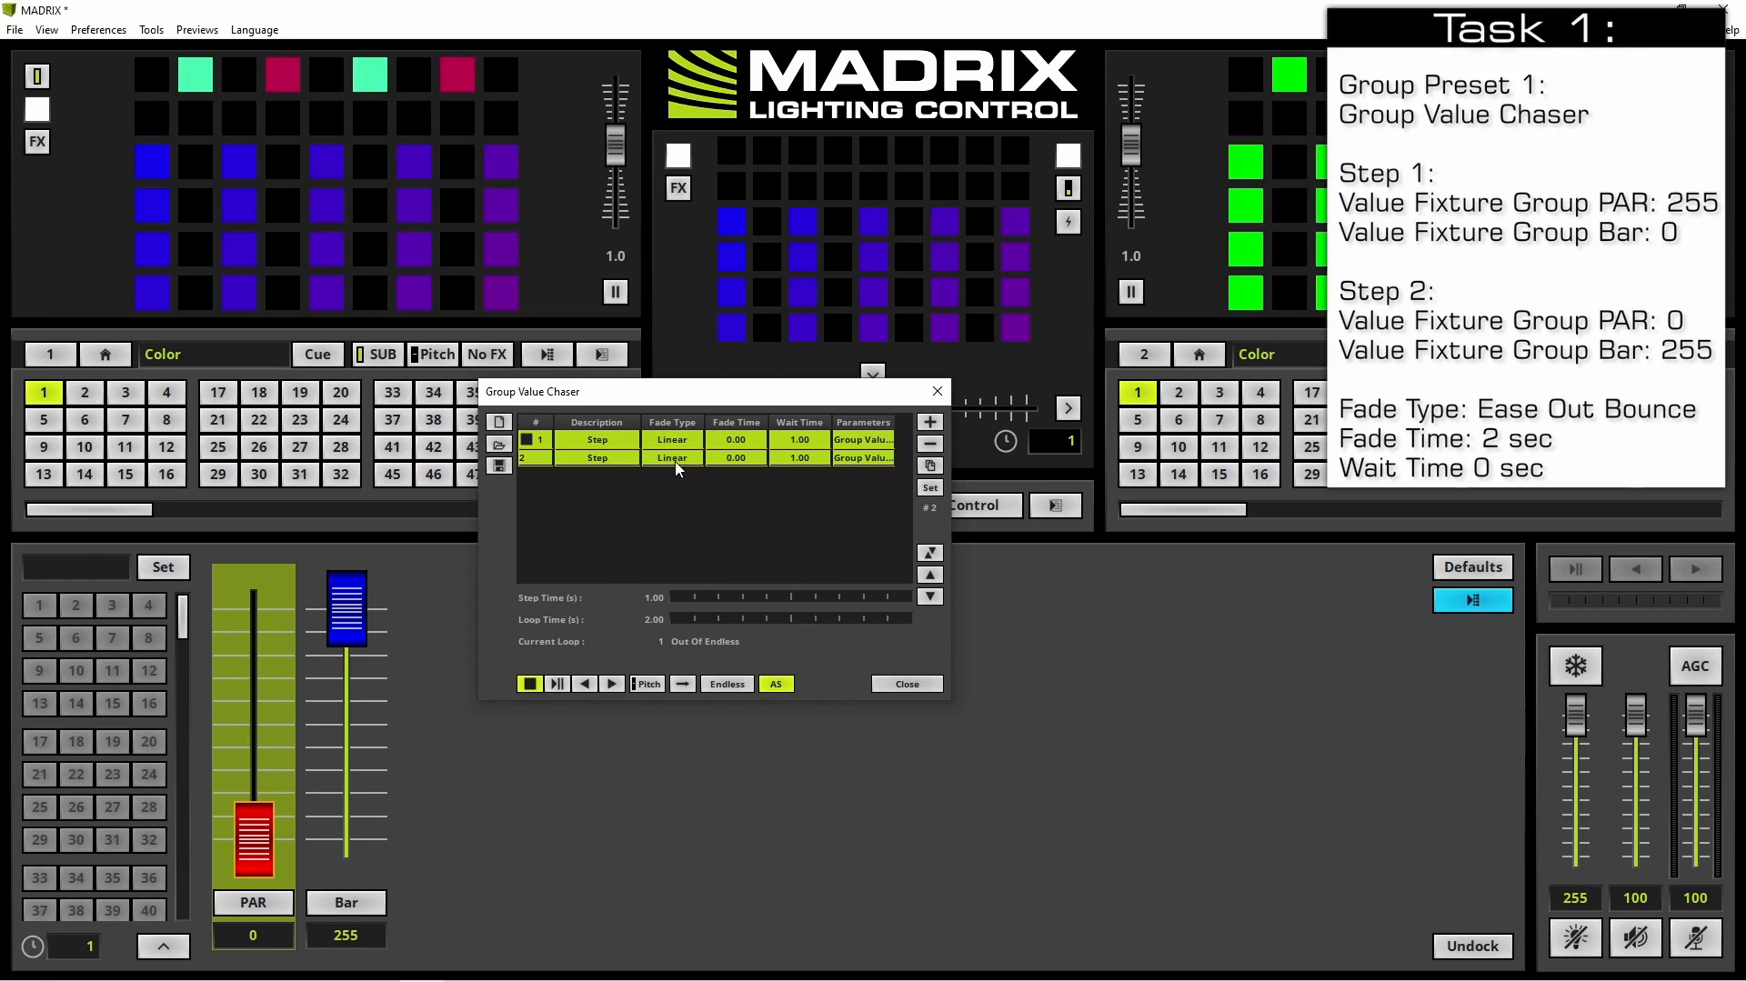
Step: Set both steps to Ease Out Bounce fade with 2.00 s fade time
click(671, 457)
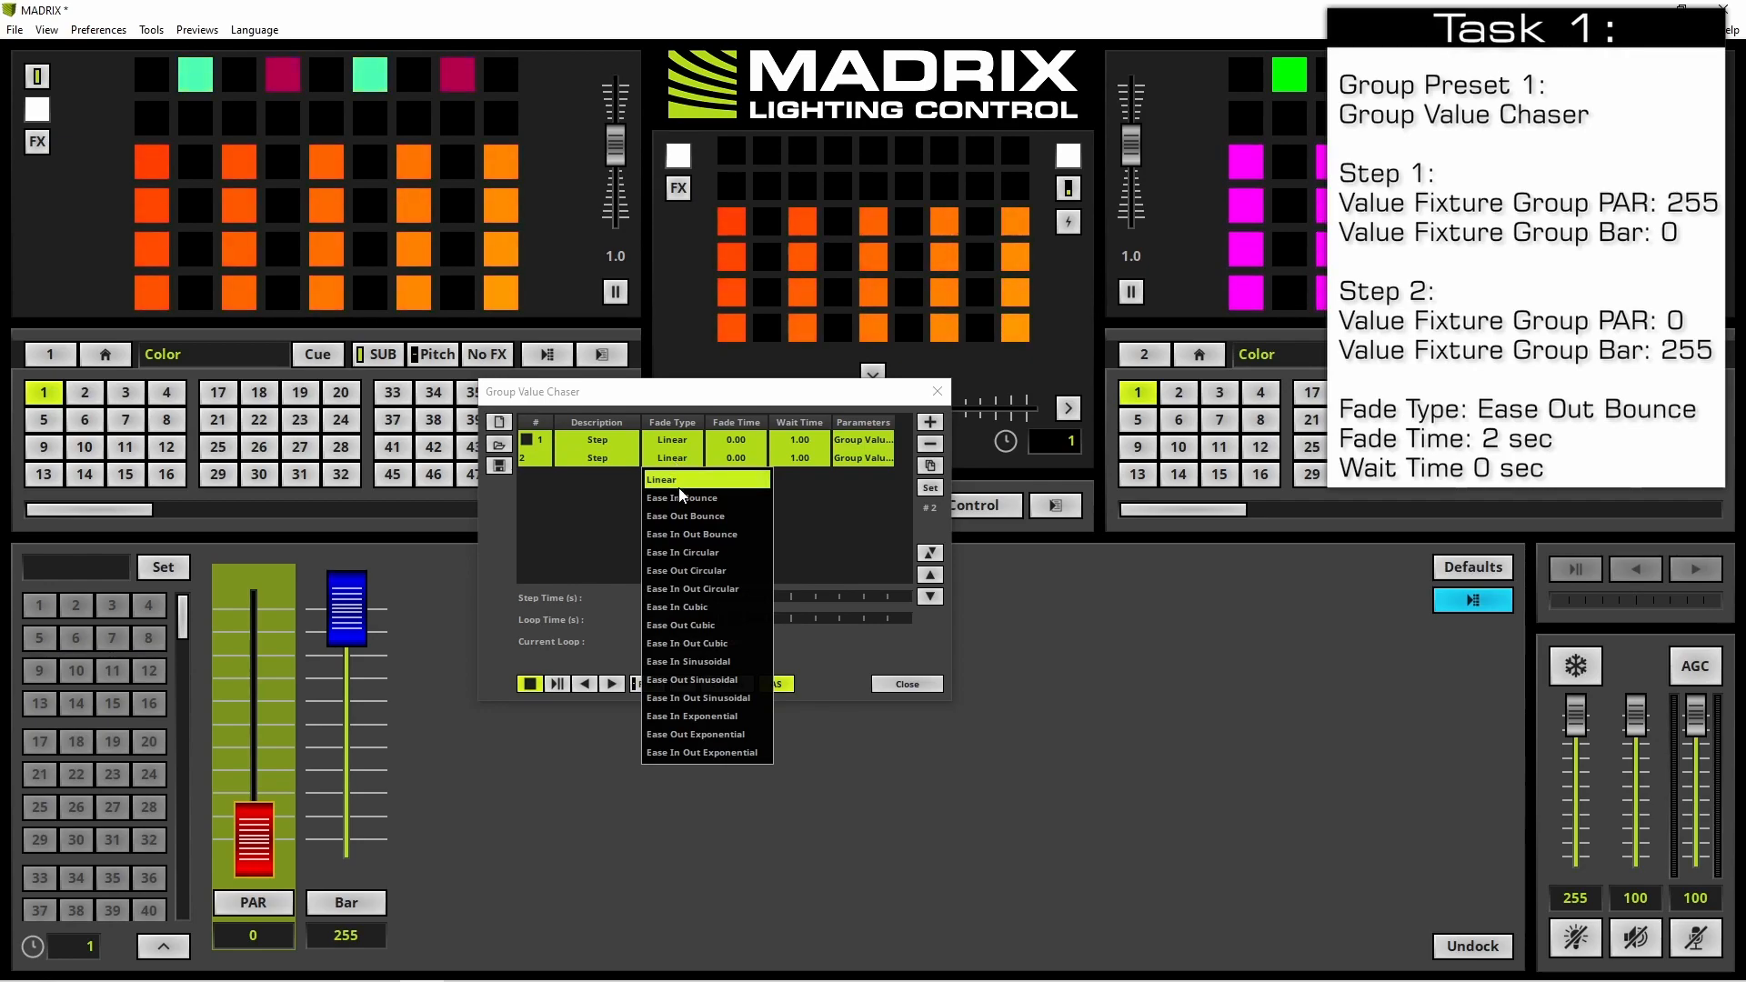
click(686, 516)
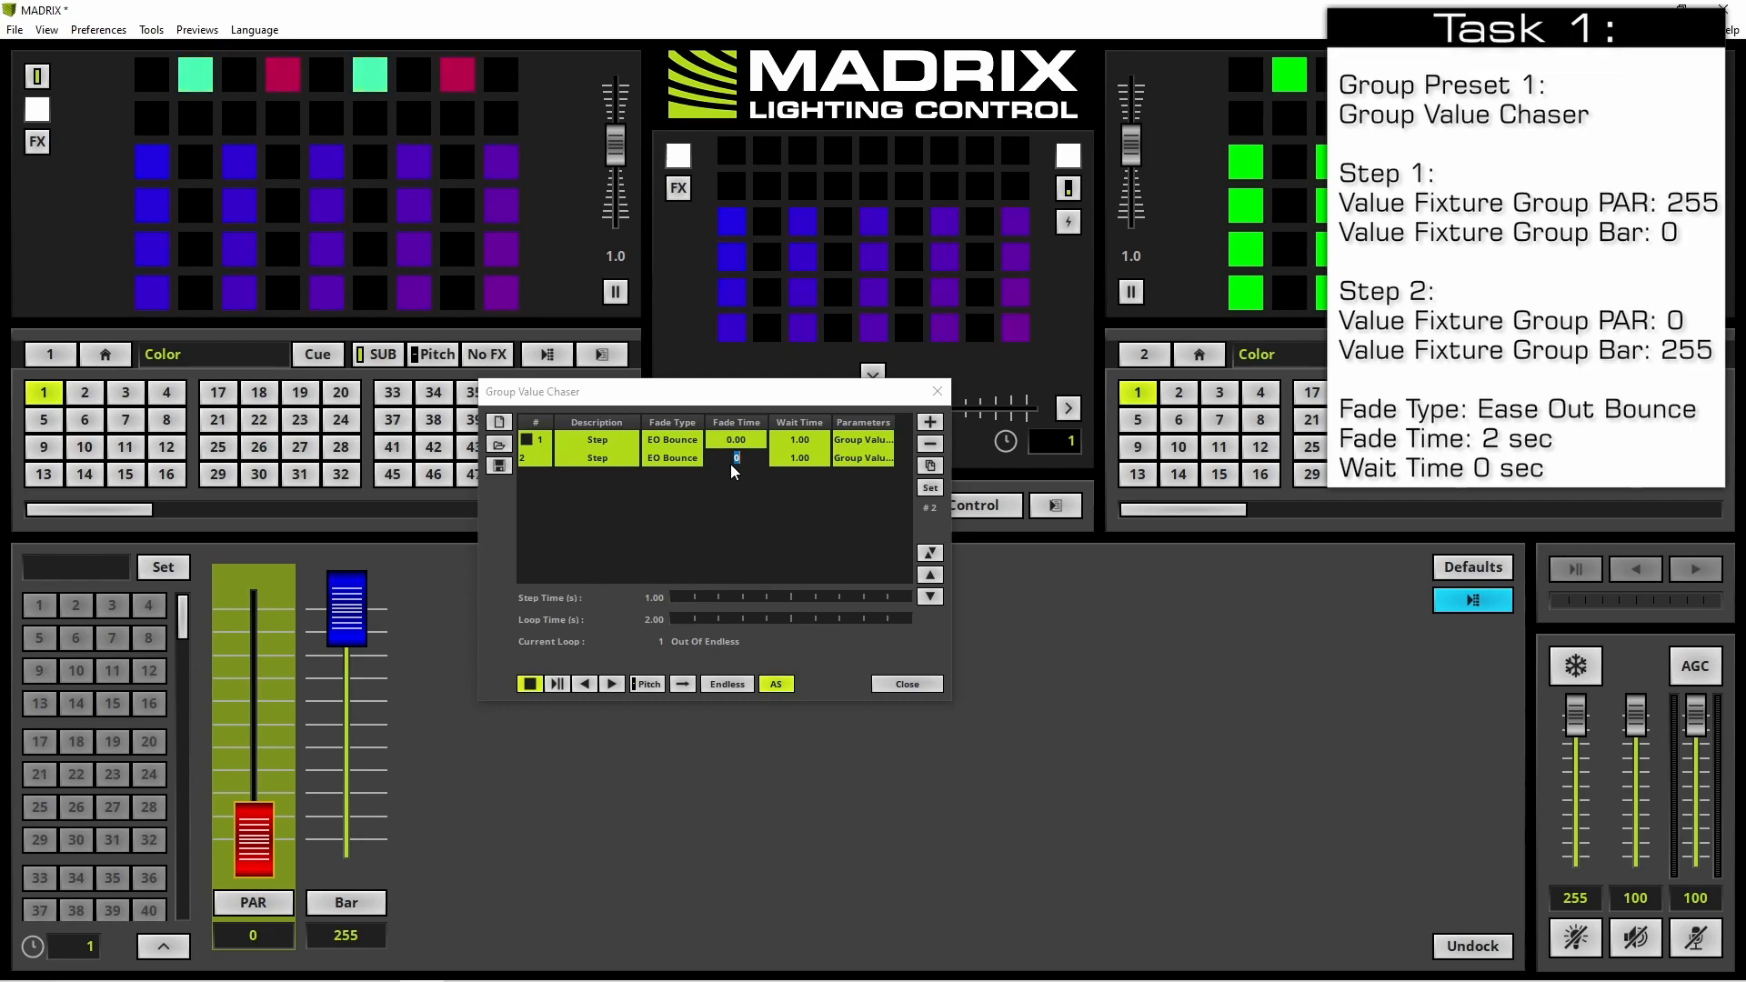
text(2.00)
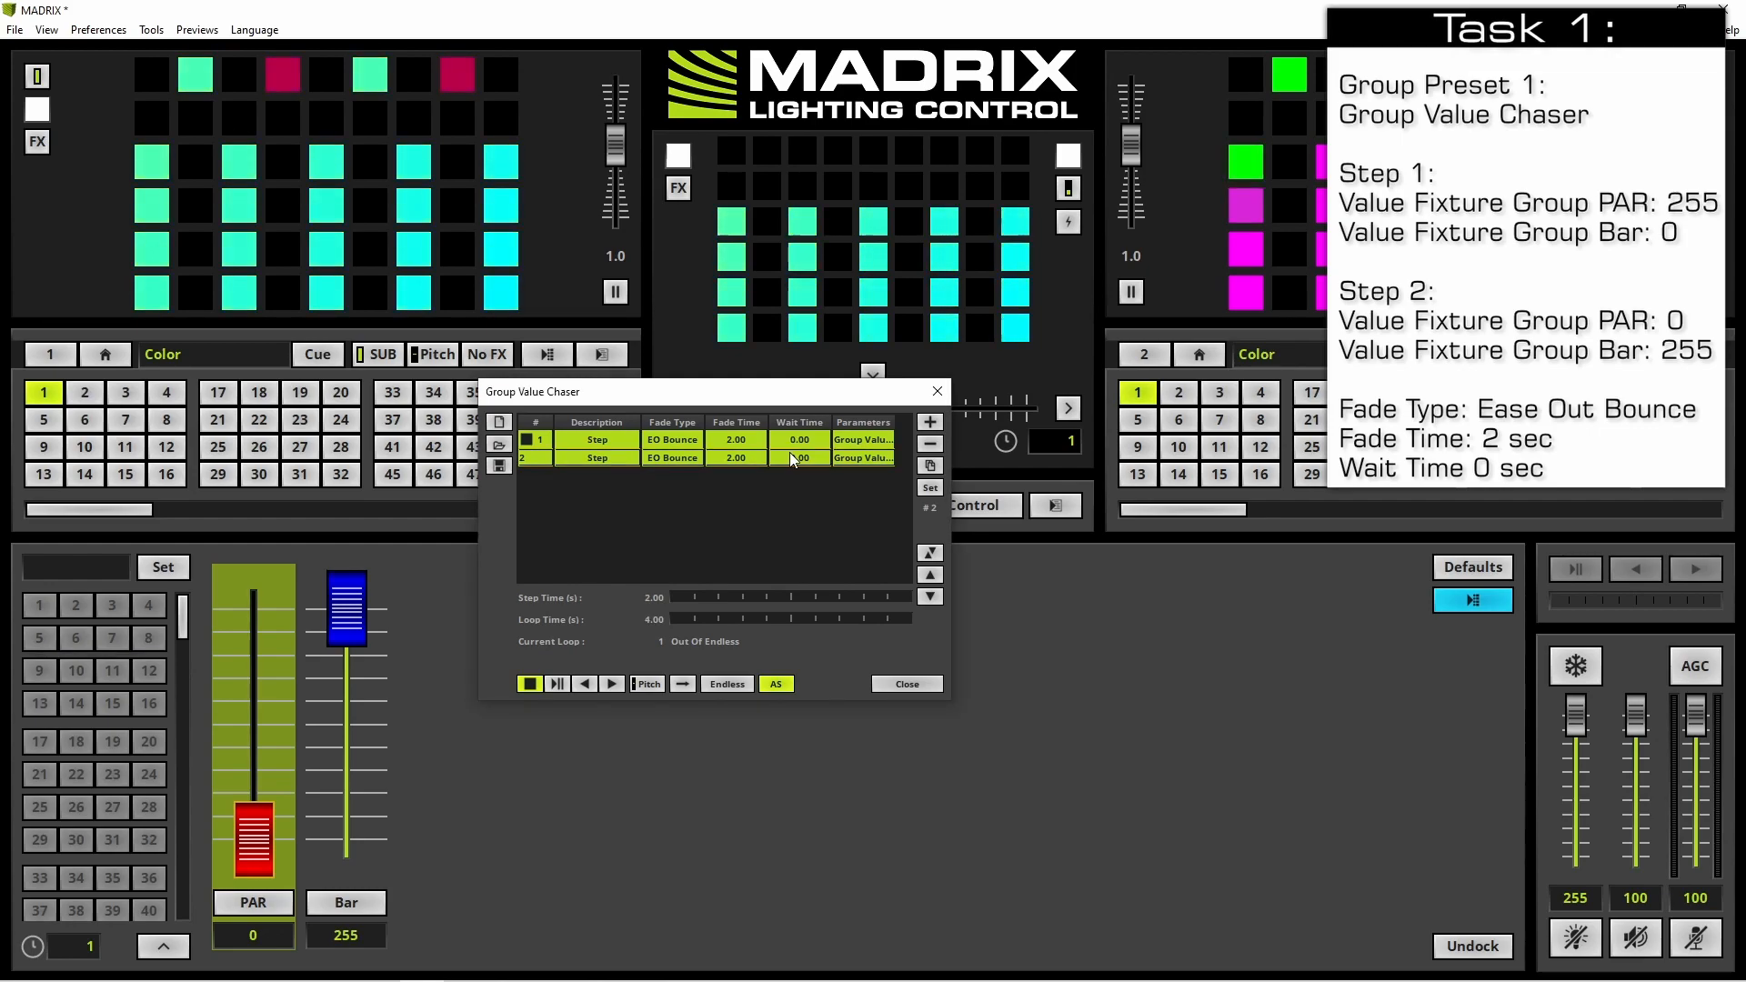
mouse_move(557, 682)
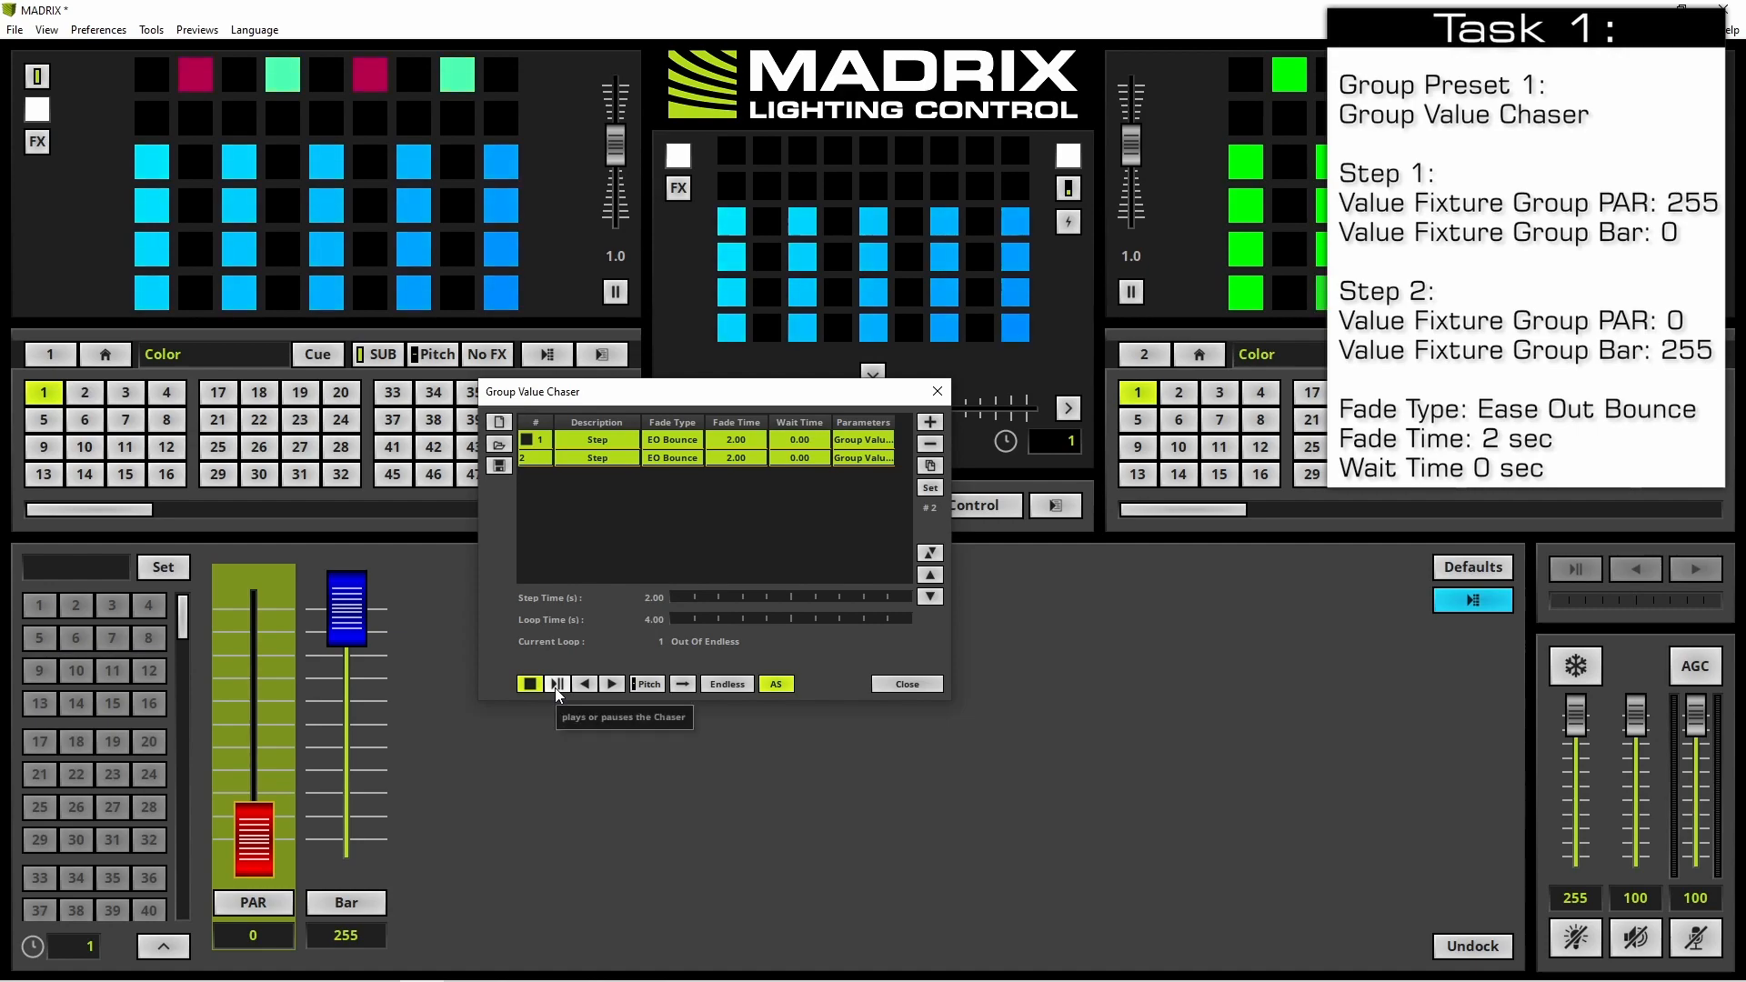
Step: Play the PAR/Bar chaser, then close the Group Value Chaser editor
click(556, 683)
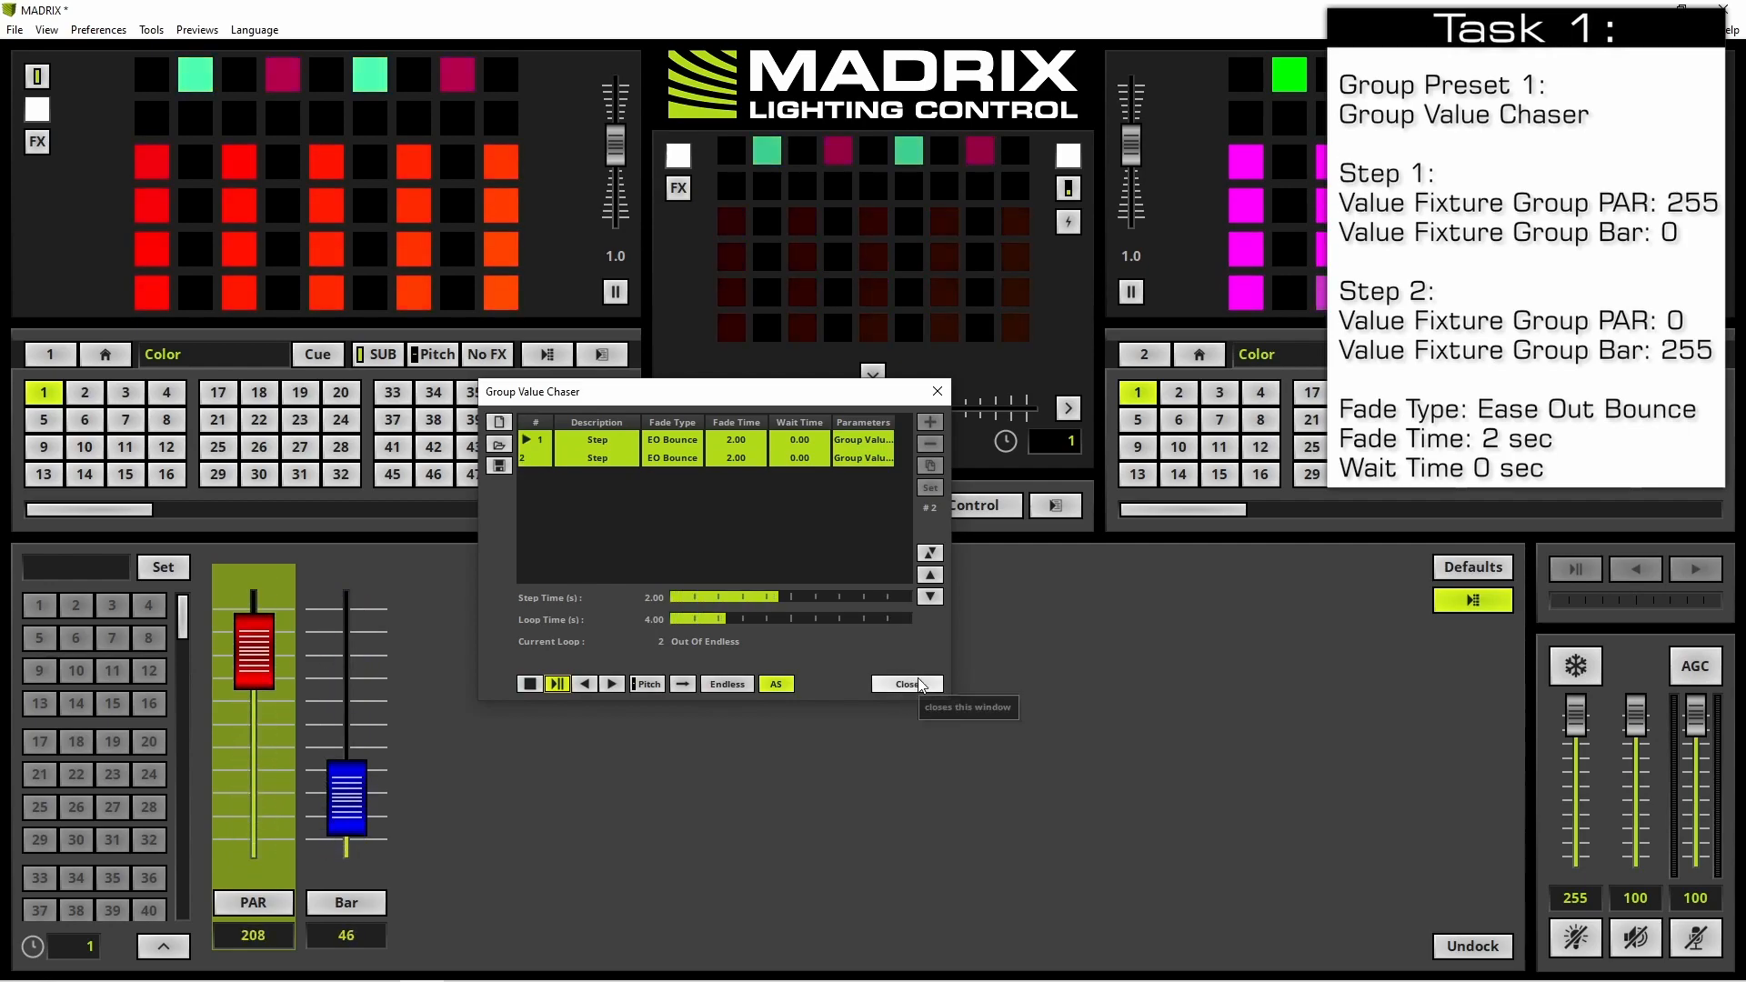
click(904, 683)
text(Chaser)
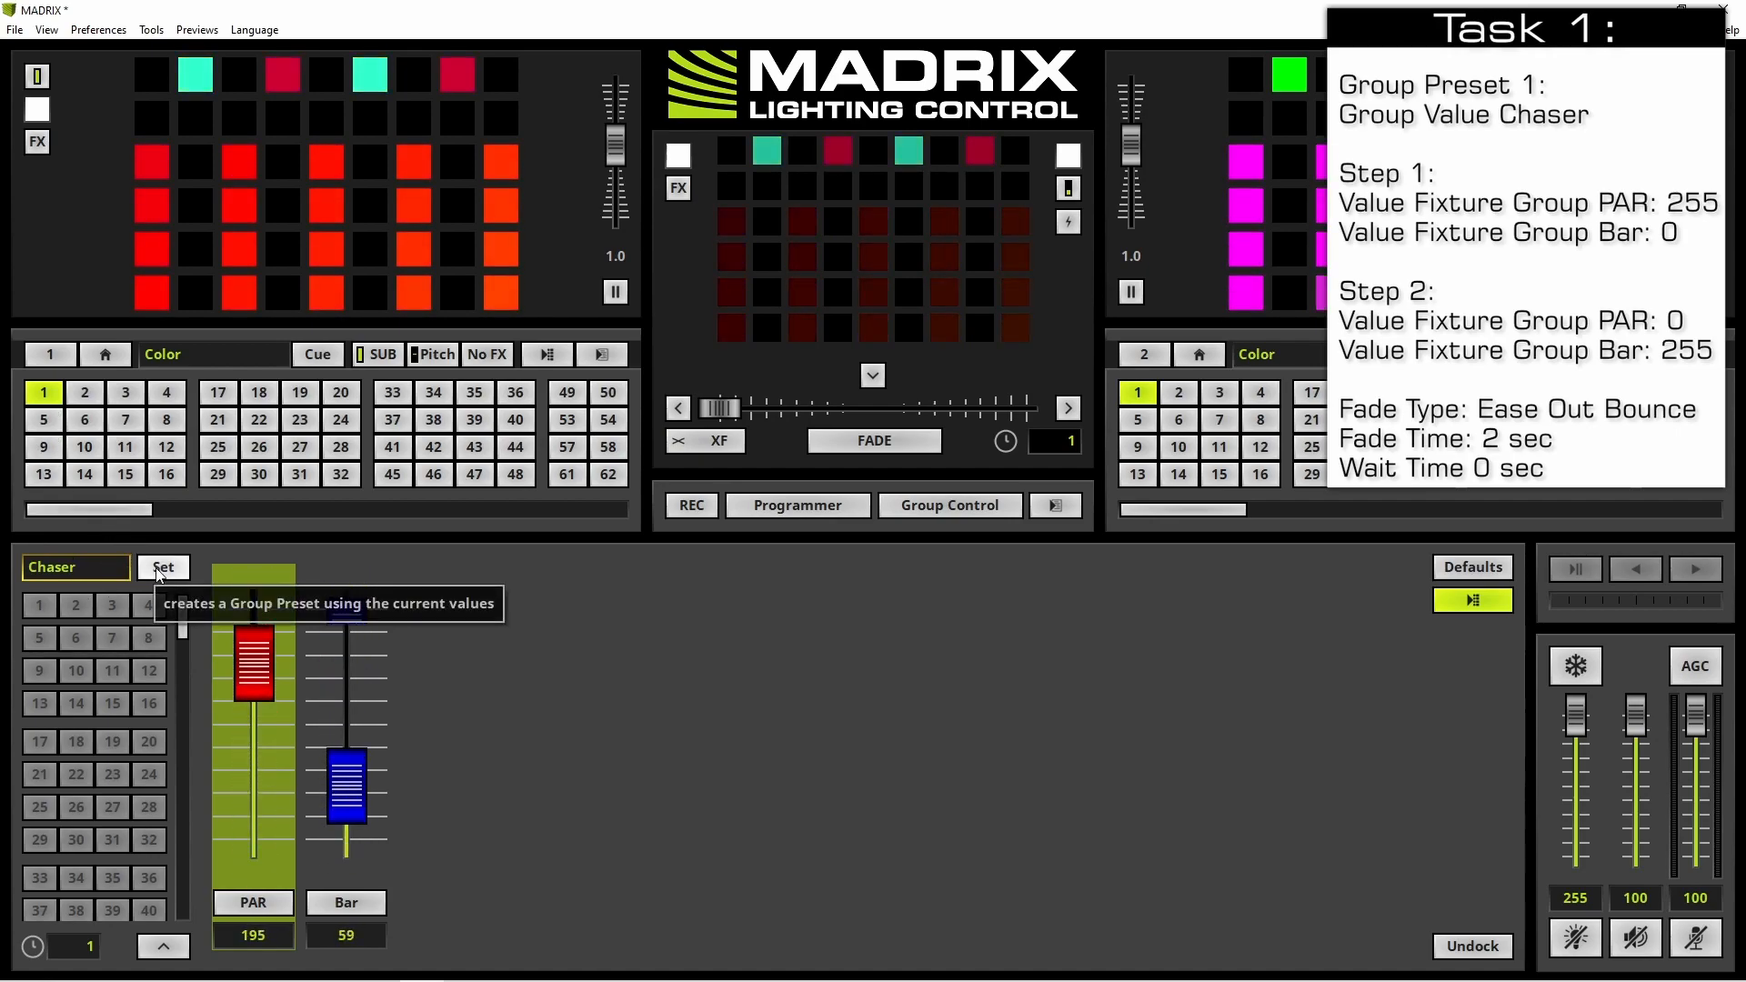
Step: Store the running chaser in group preset slot 1 as 'Chaser'
click(163, 568)
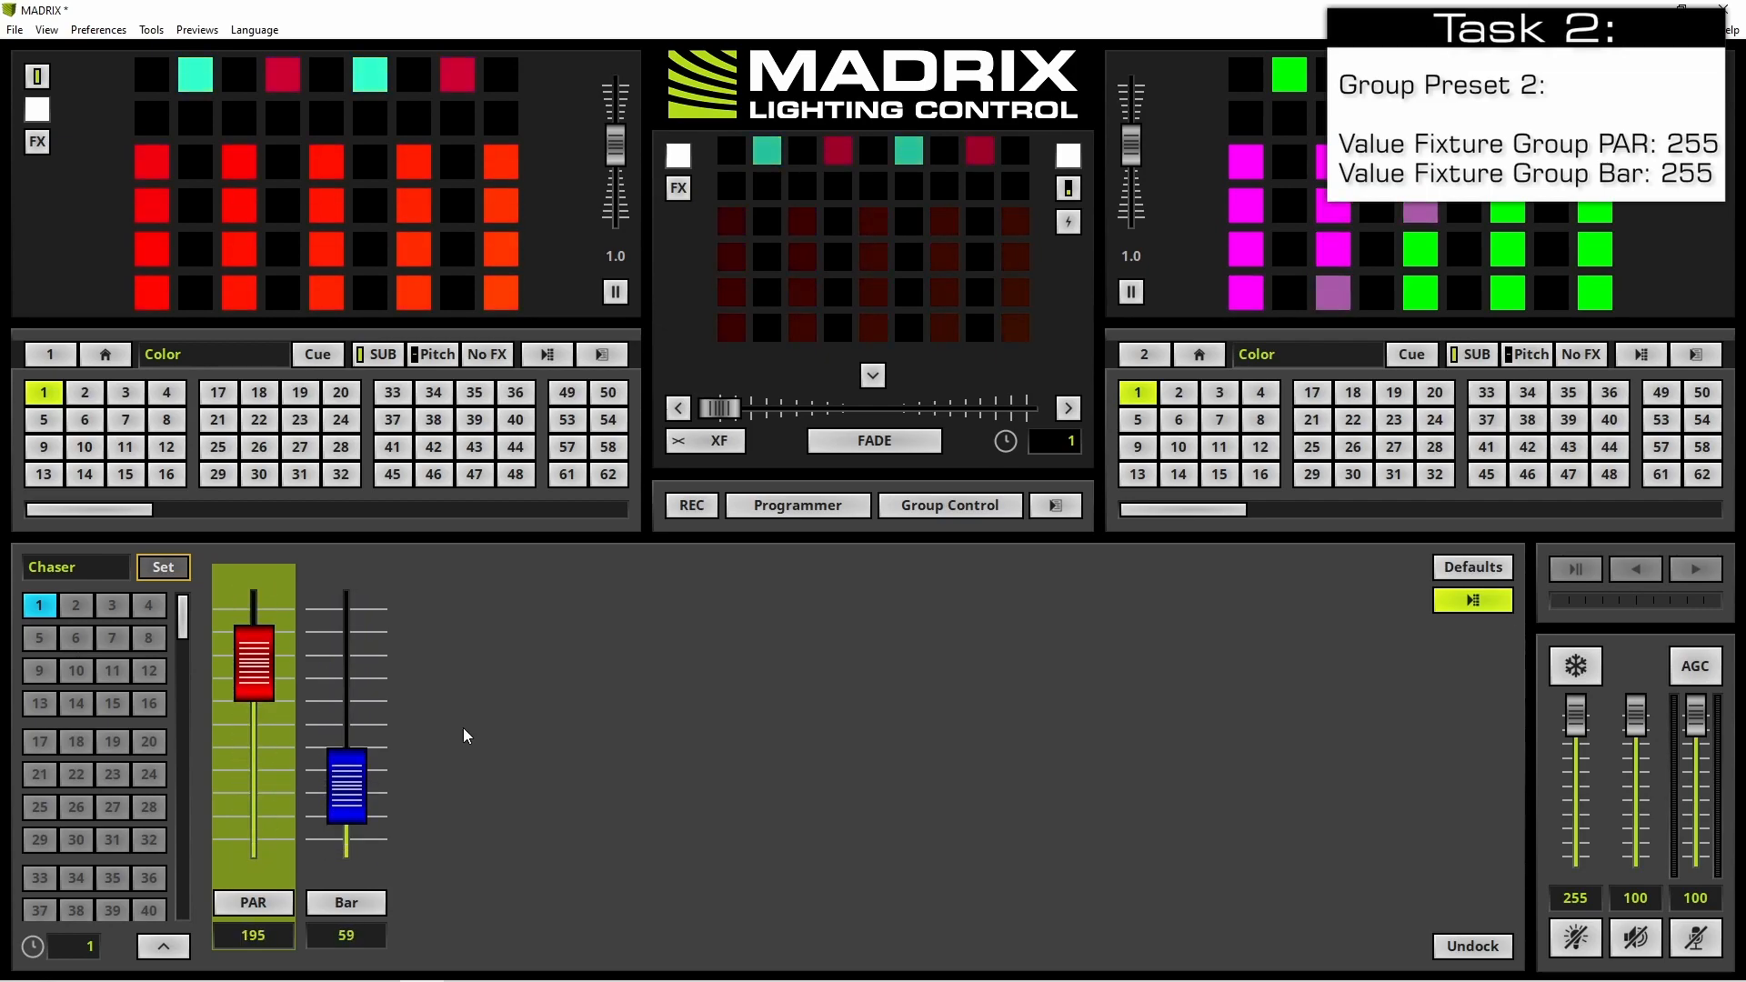
click(1472, 599)
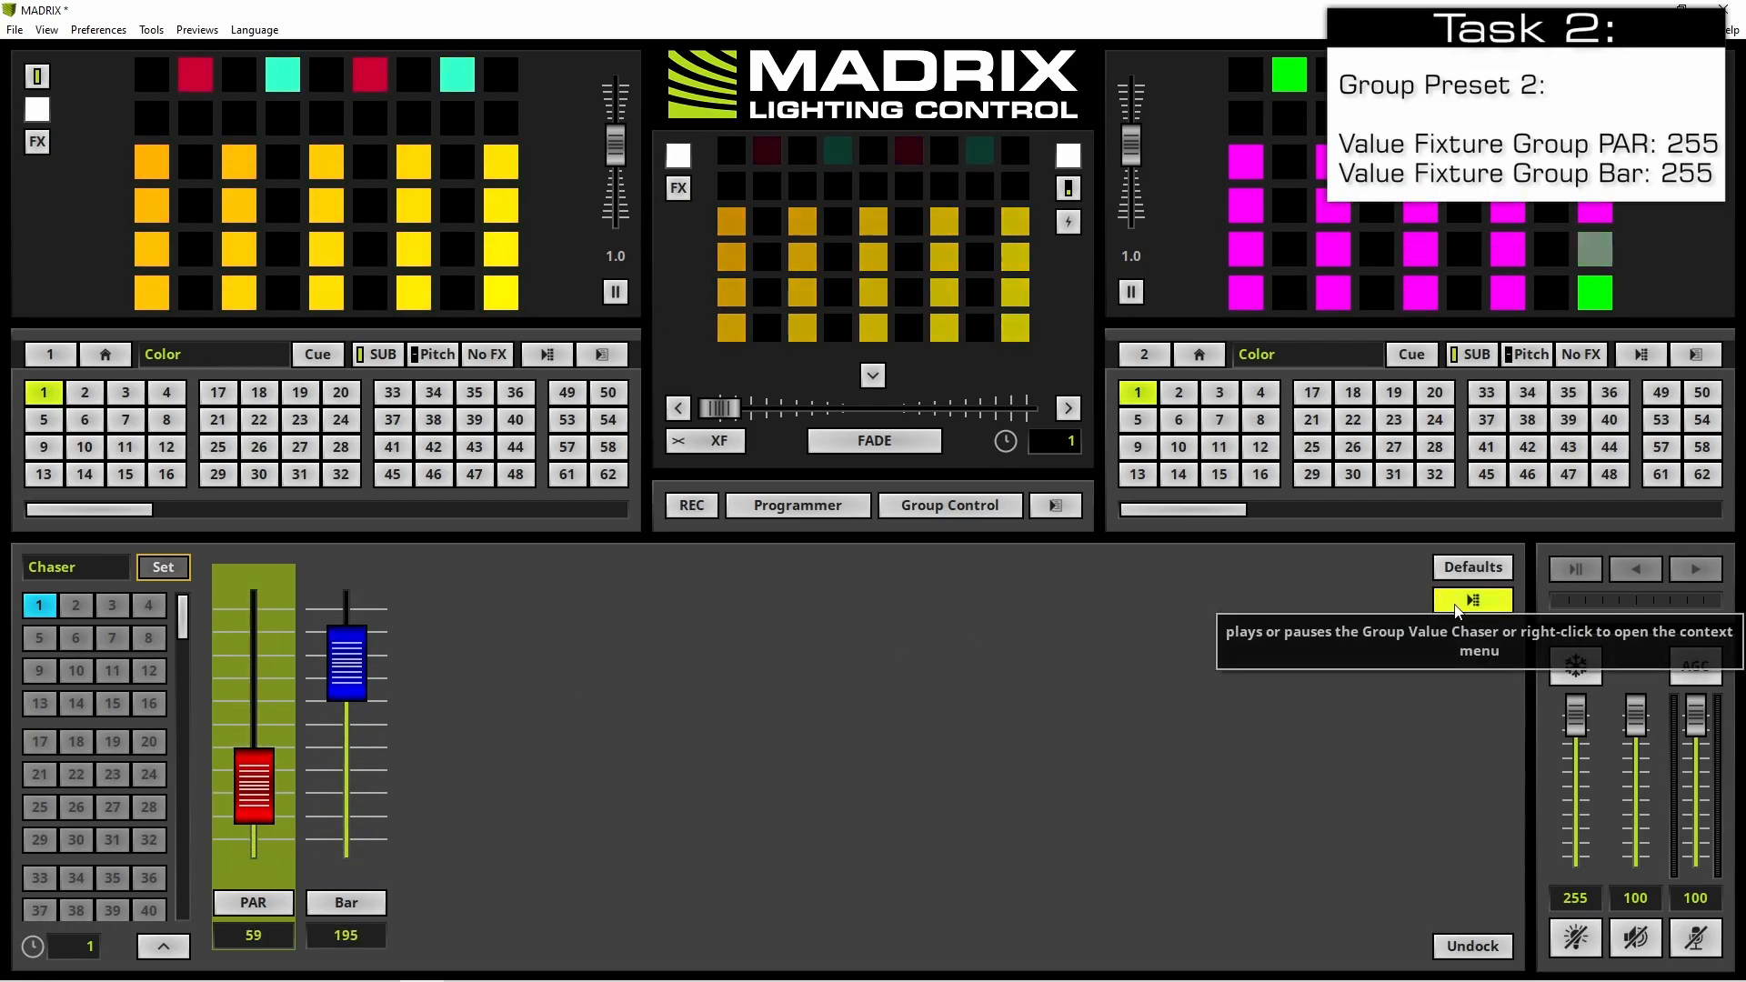
Step: Stop the chaser and store PAR and Bar at 255 as preset 2 'Full ON'
click(1472, 600)
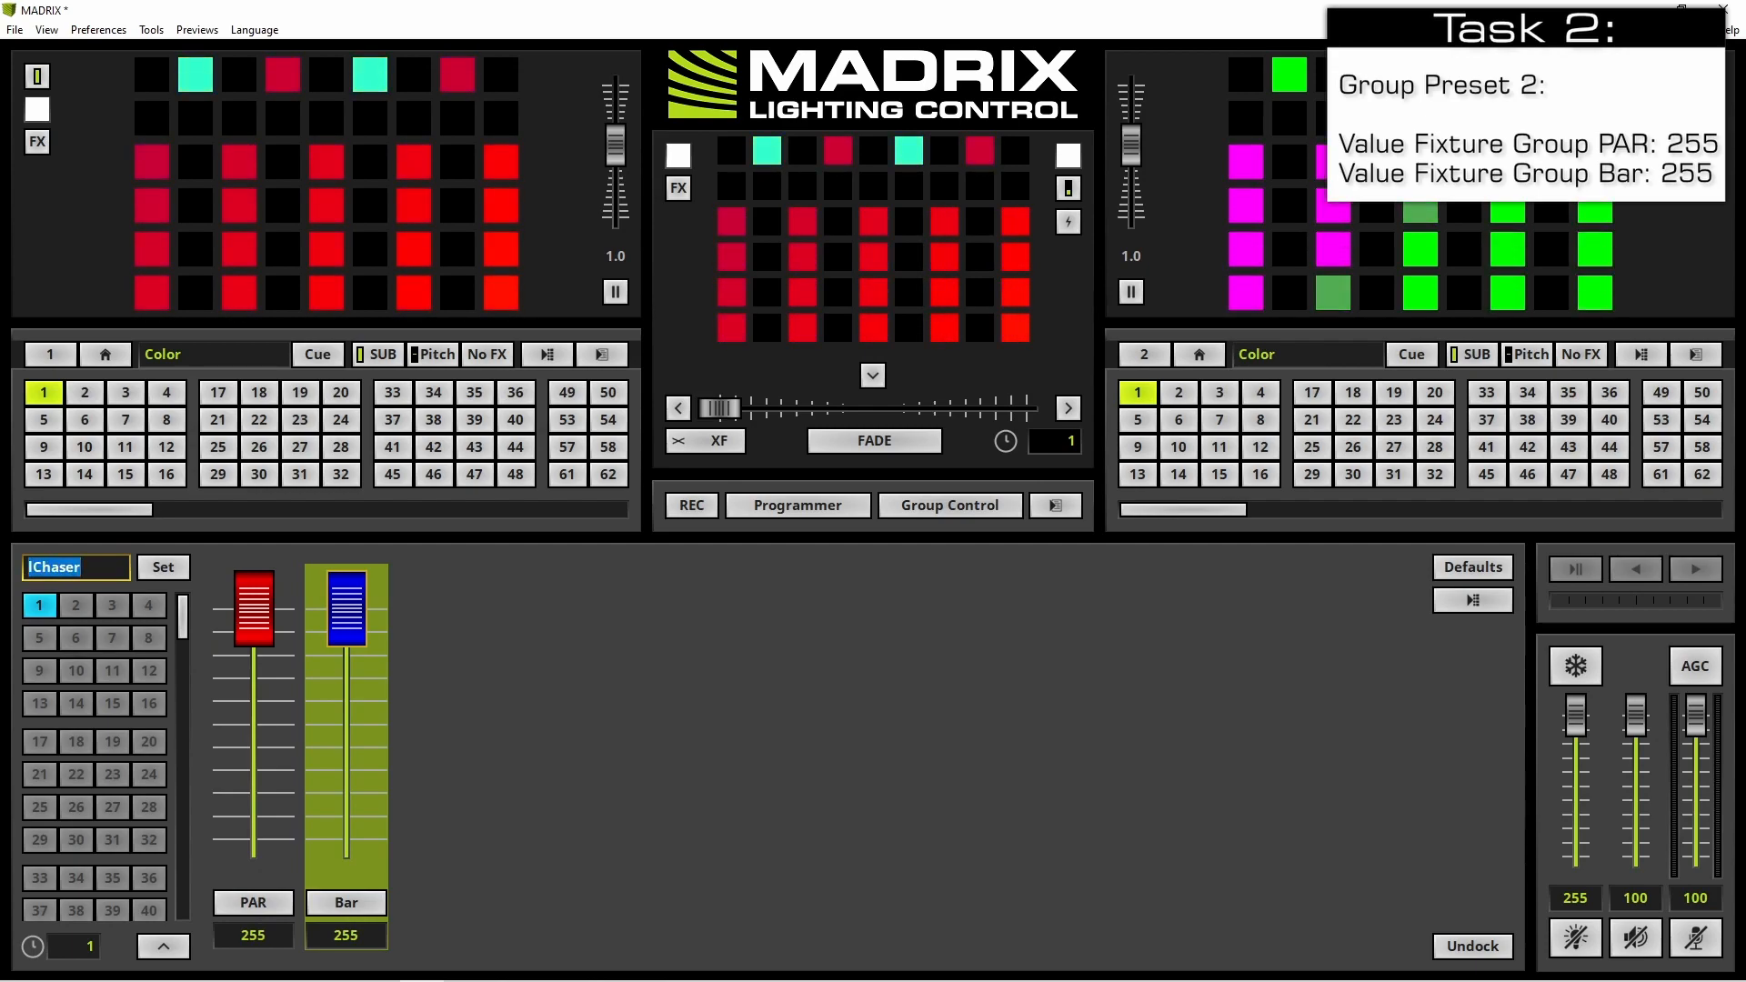
text(Full)
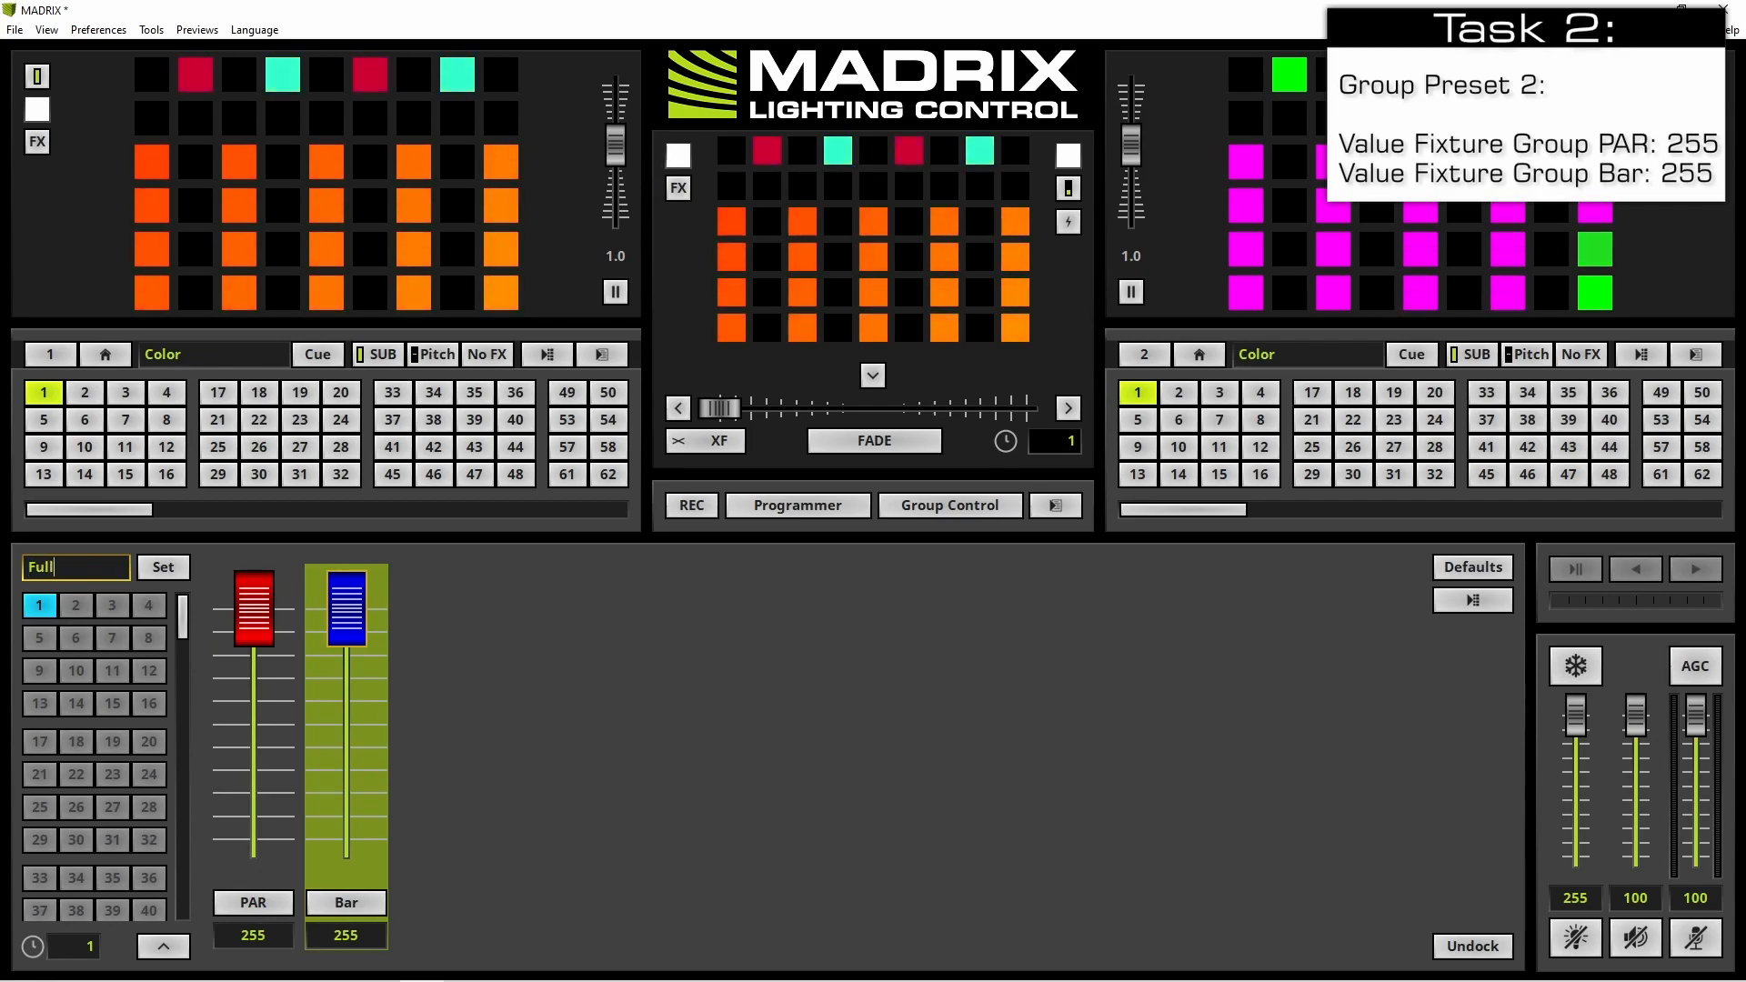
text(ON)
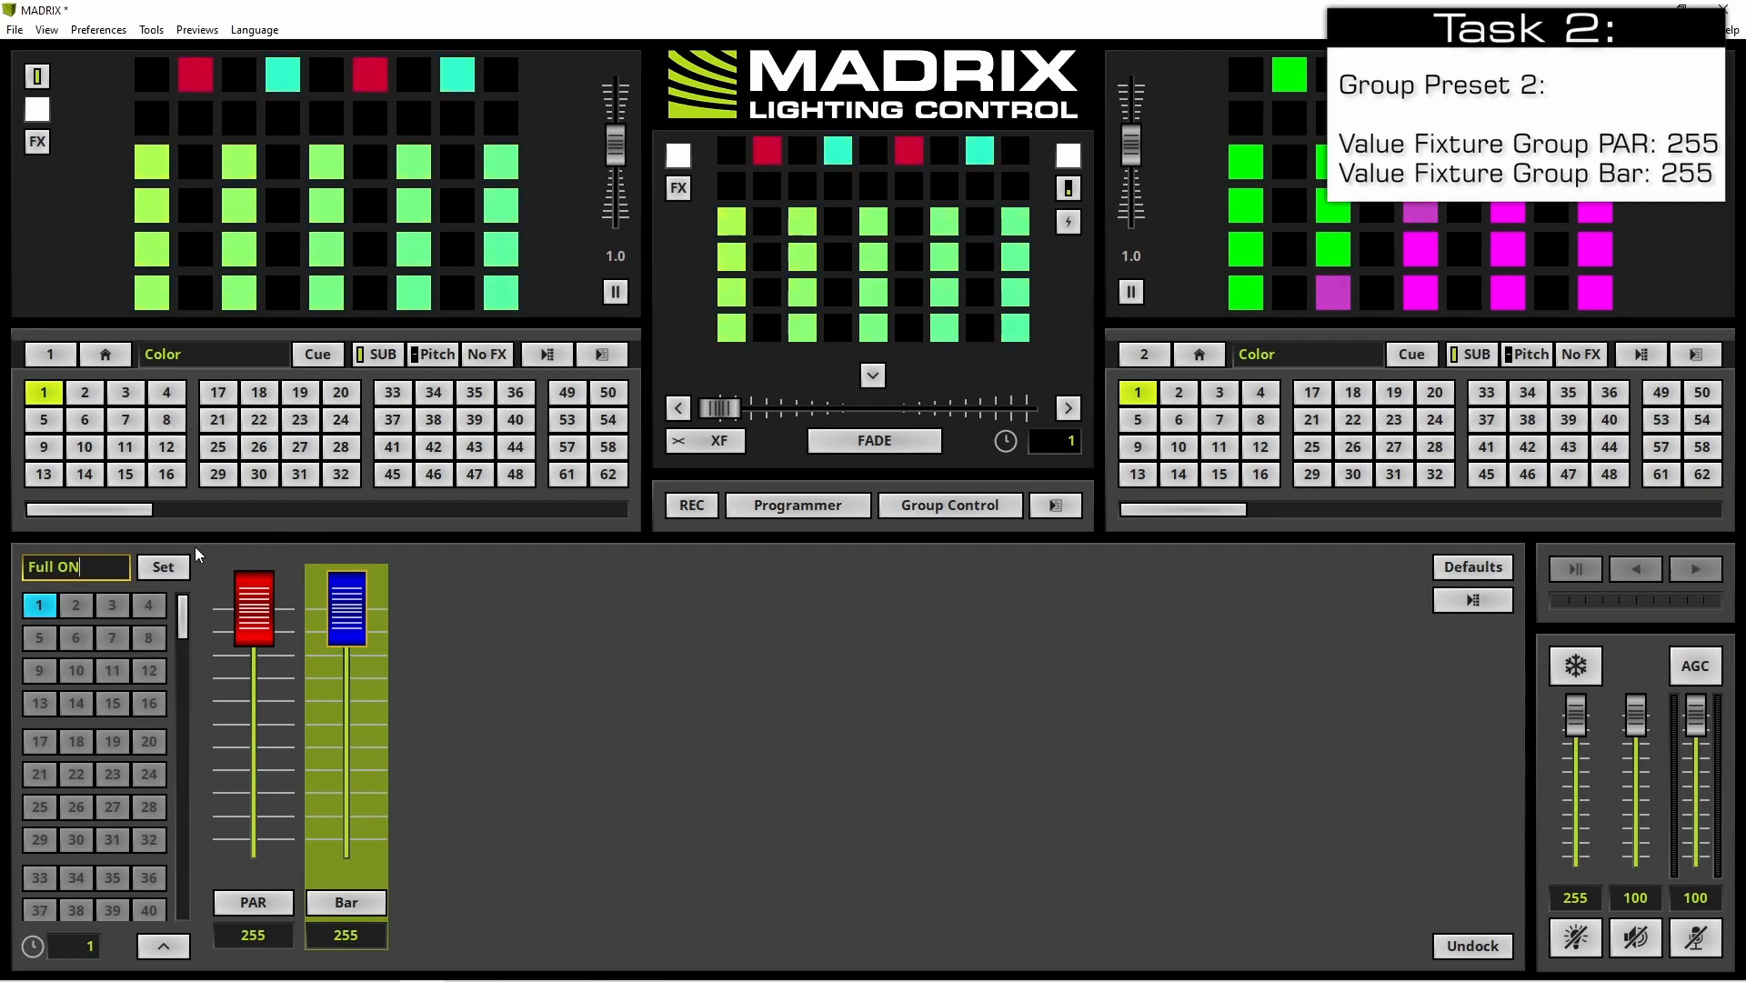
click(947, 505)
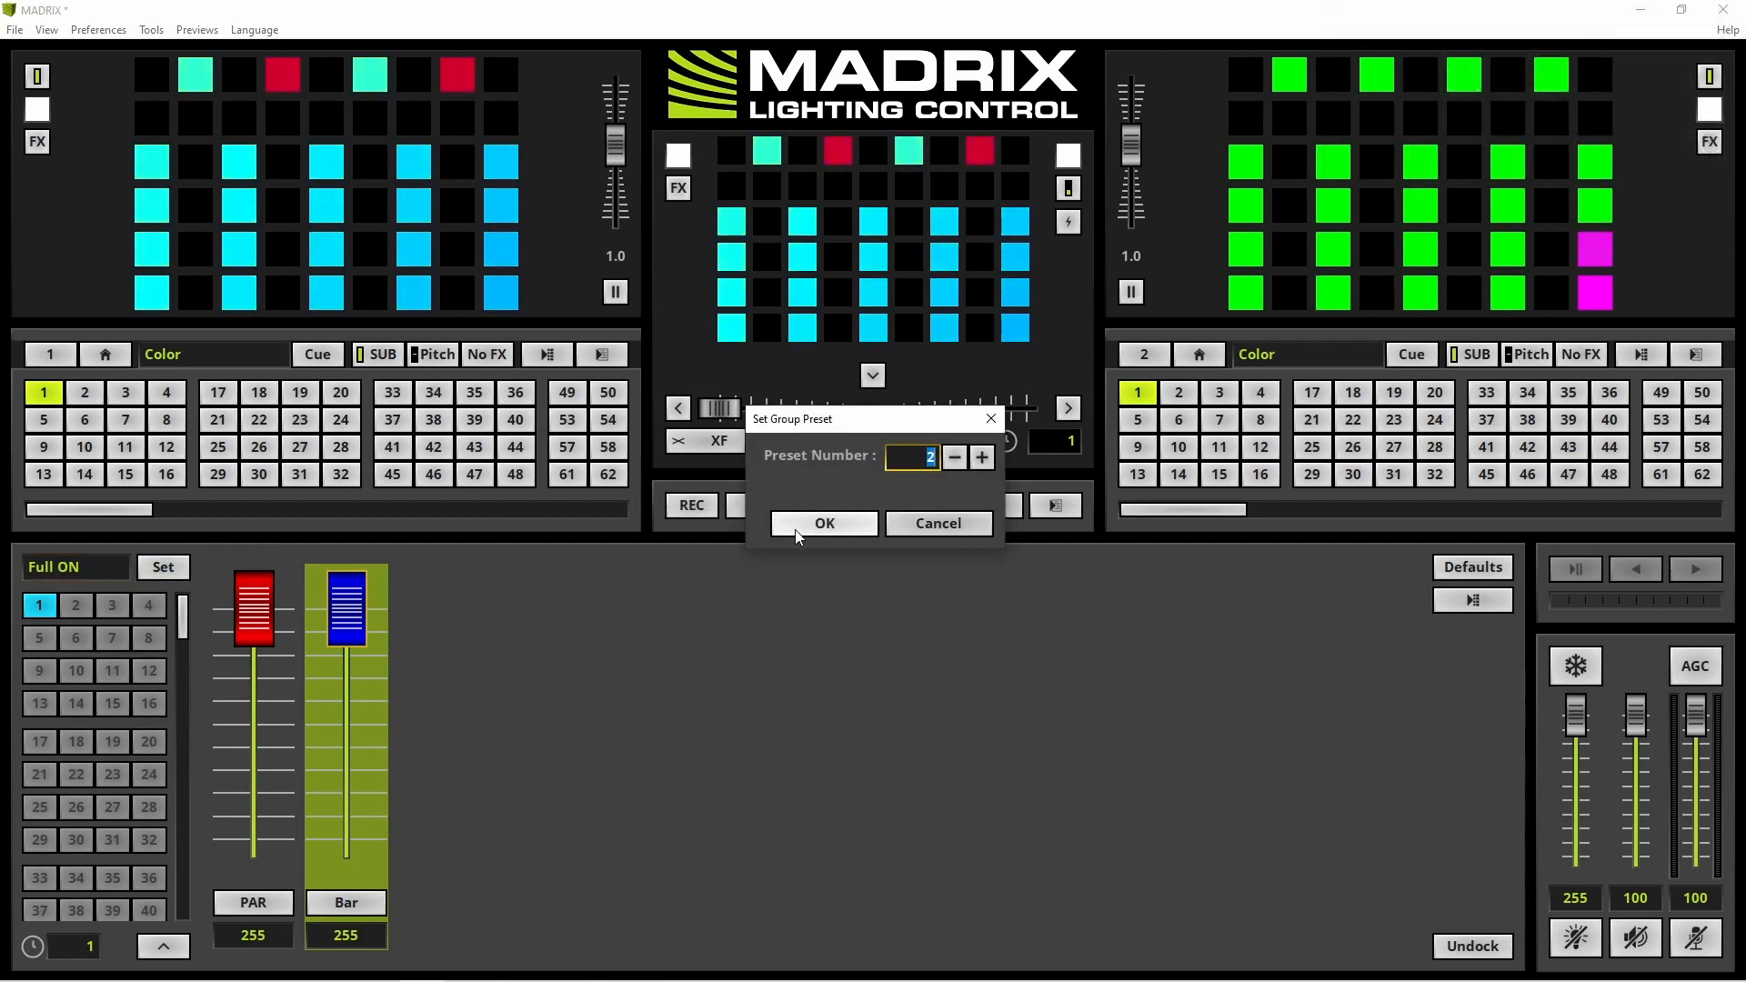
click(823, 523)
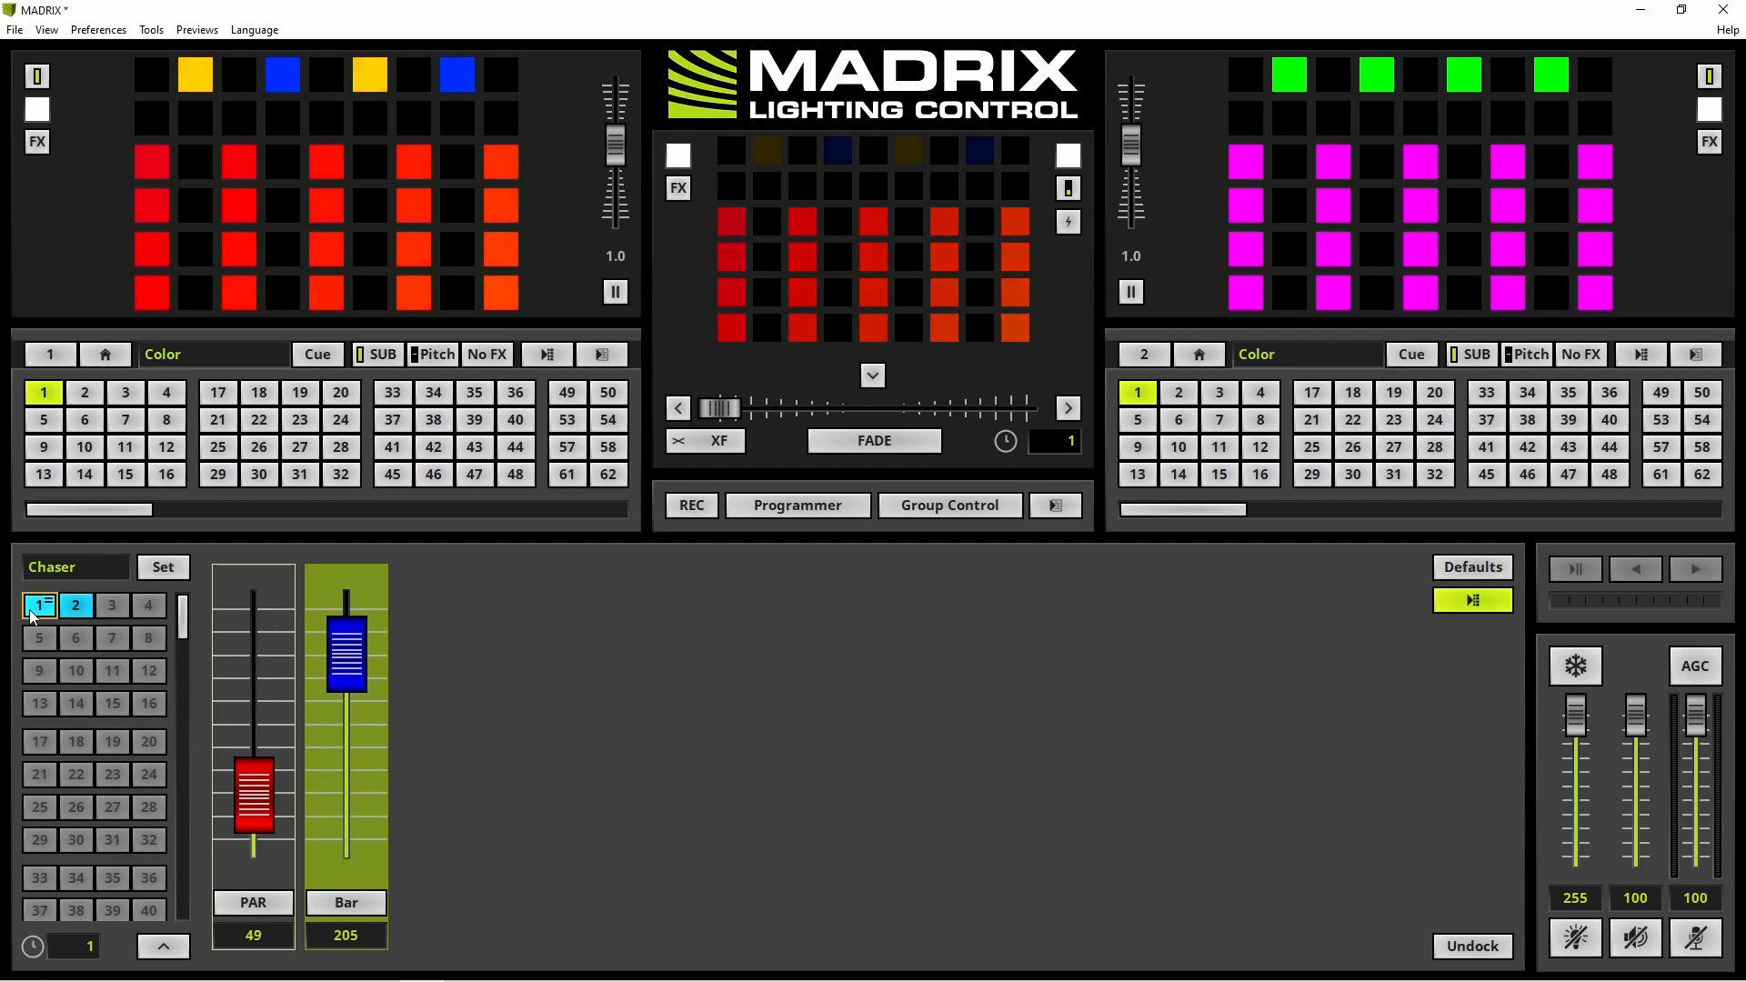
Step: Recall group preset 1 'Chaser', then group preset 2 'Full ON'
click(76, 604)
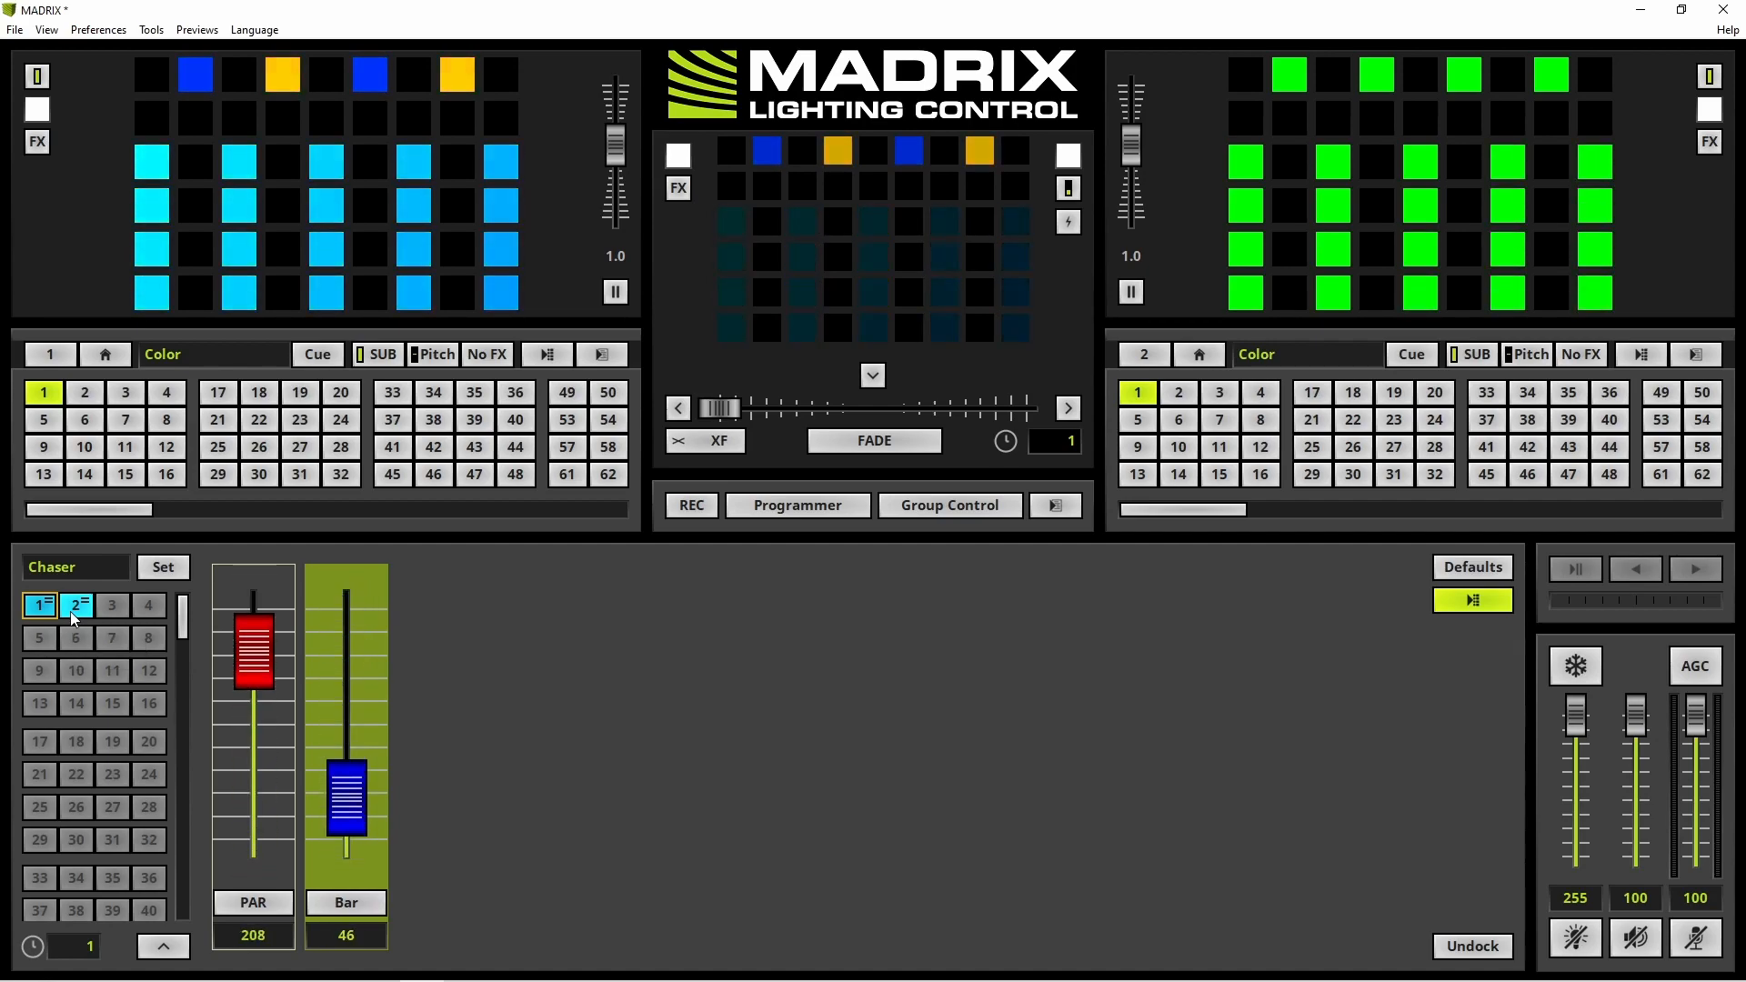
click(75, 605)
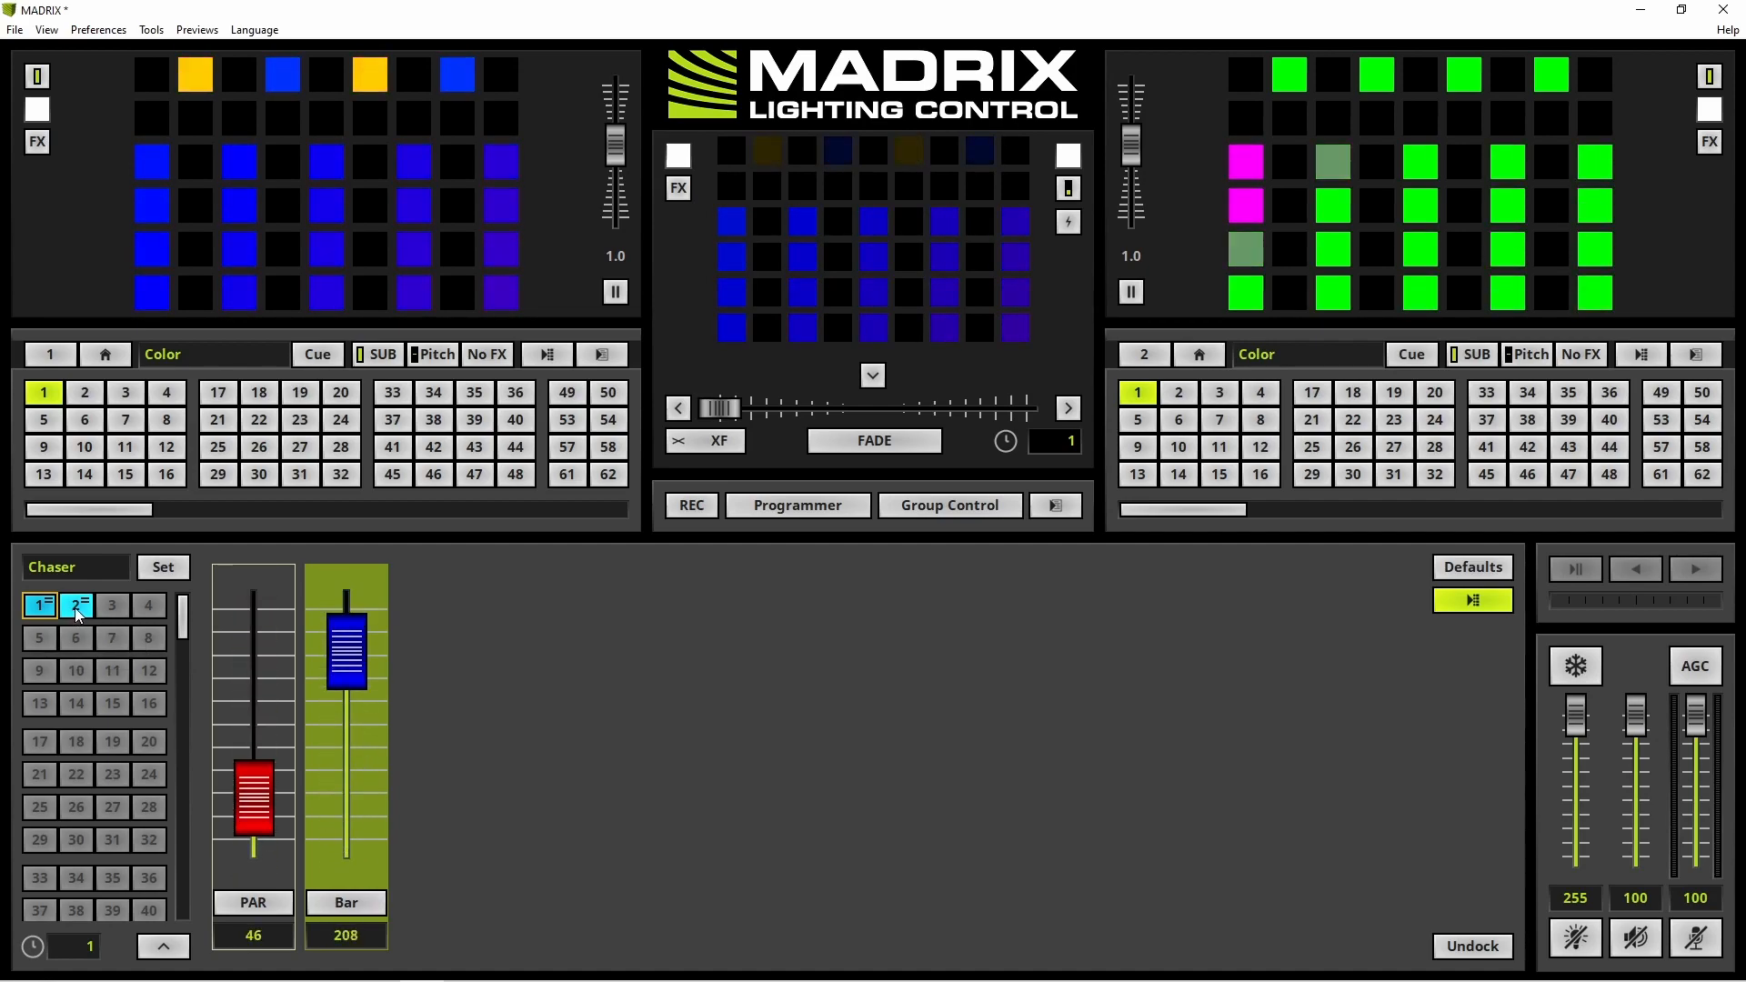